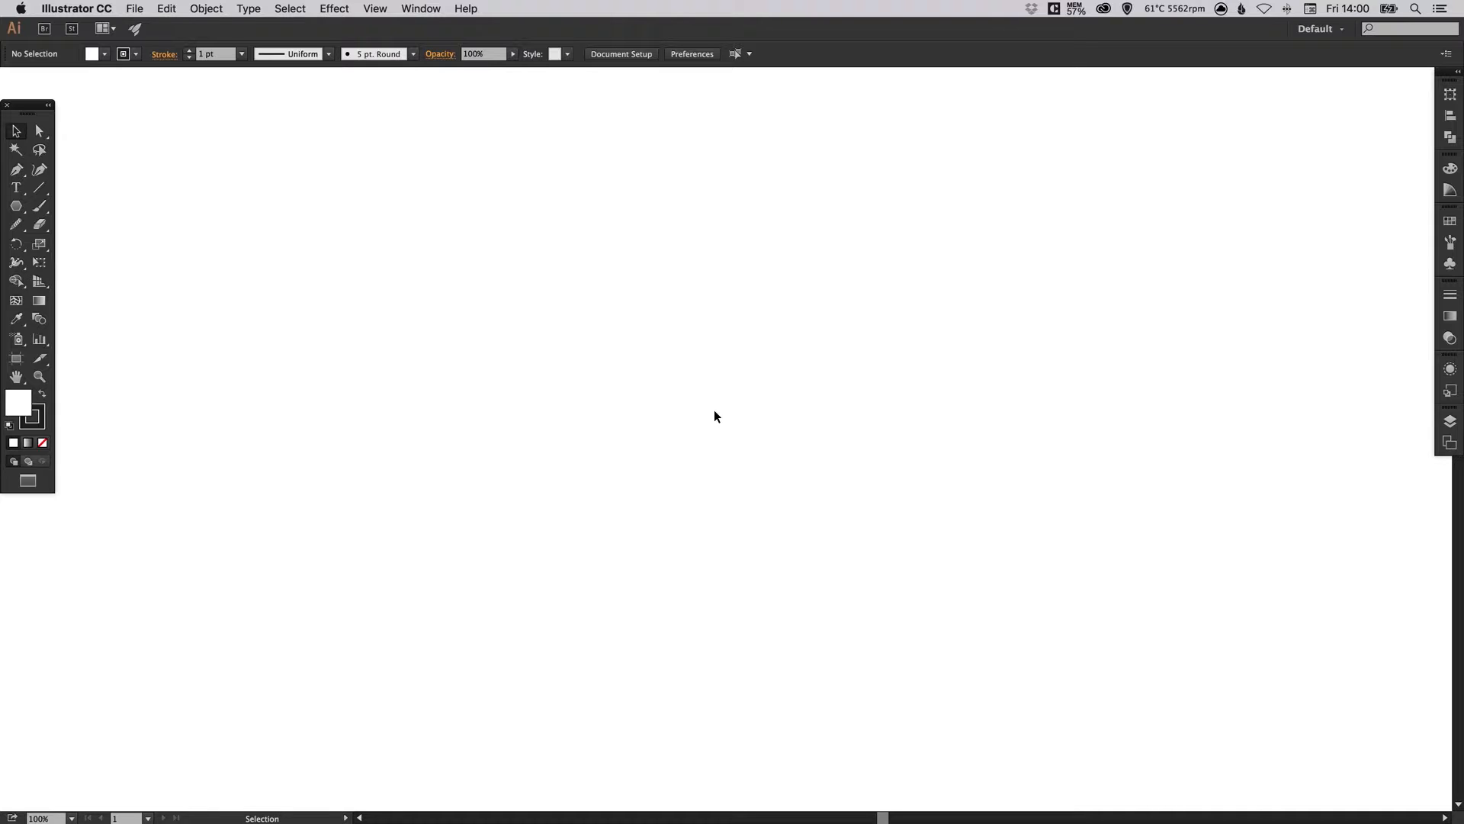
{"action": "mouse_move", "coordinate": [412, 418]}
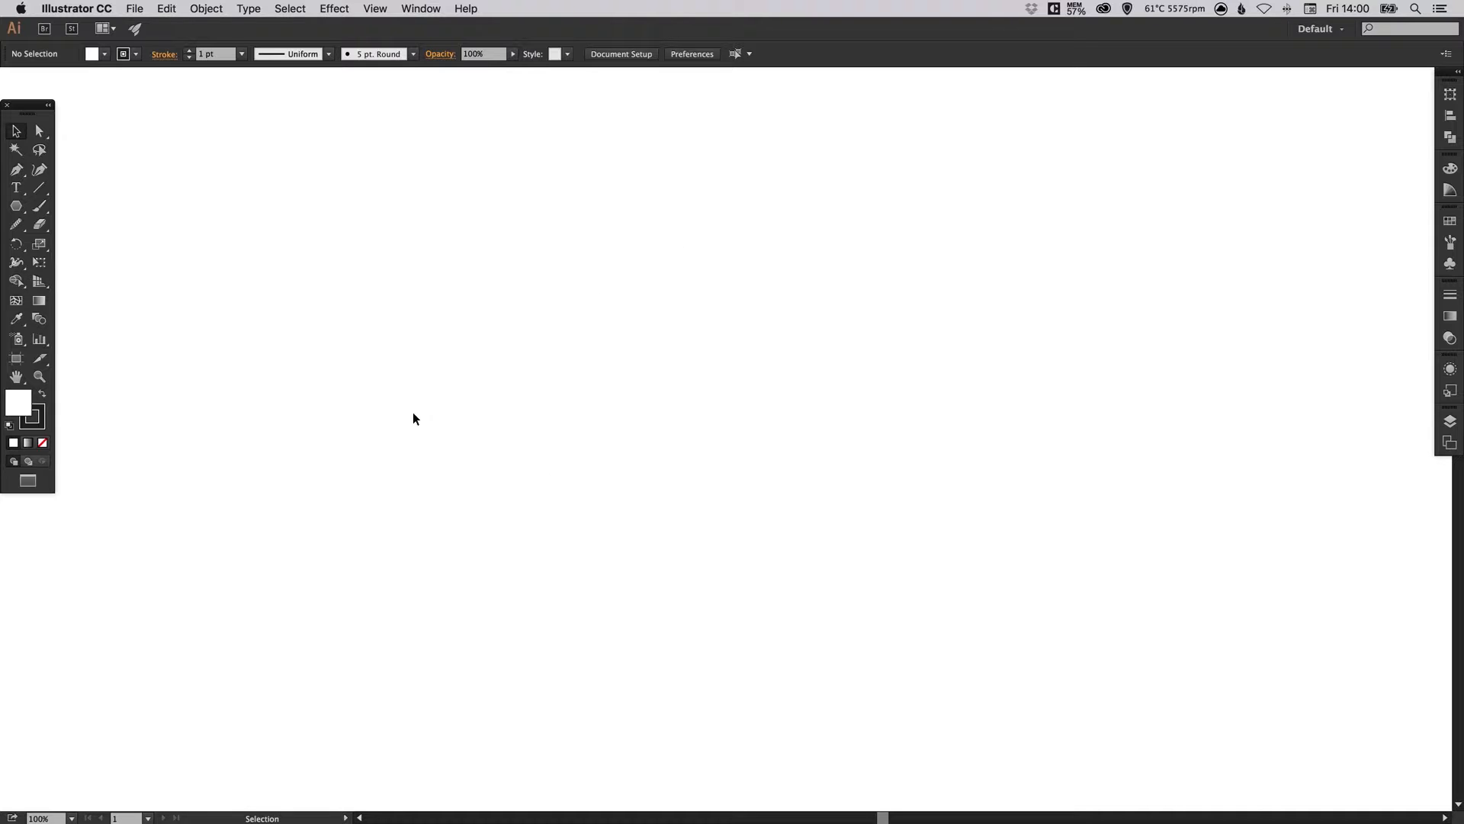
Draw a tall unfilled rectangle, about 211 by 359 px, near the page centre with the Rectangle Tool.
{"action": "left_click", "coordinate": [14, 204]}
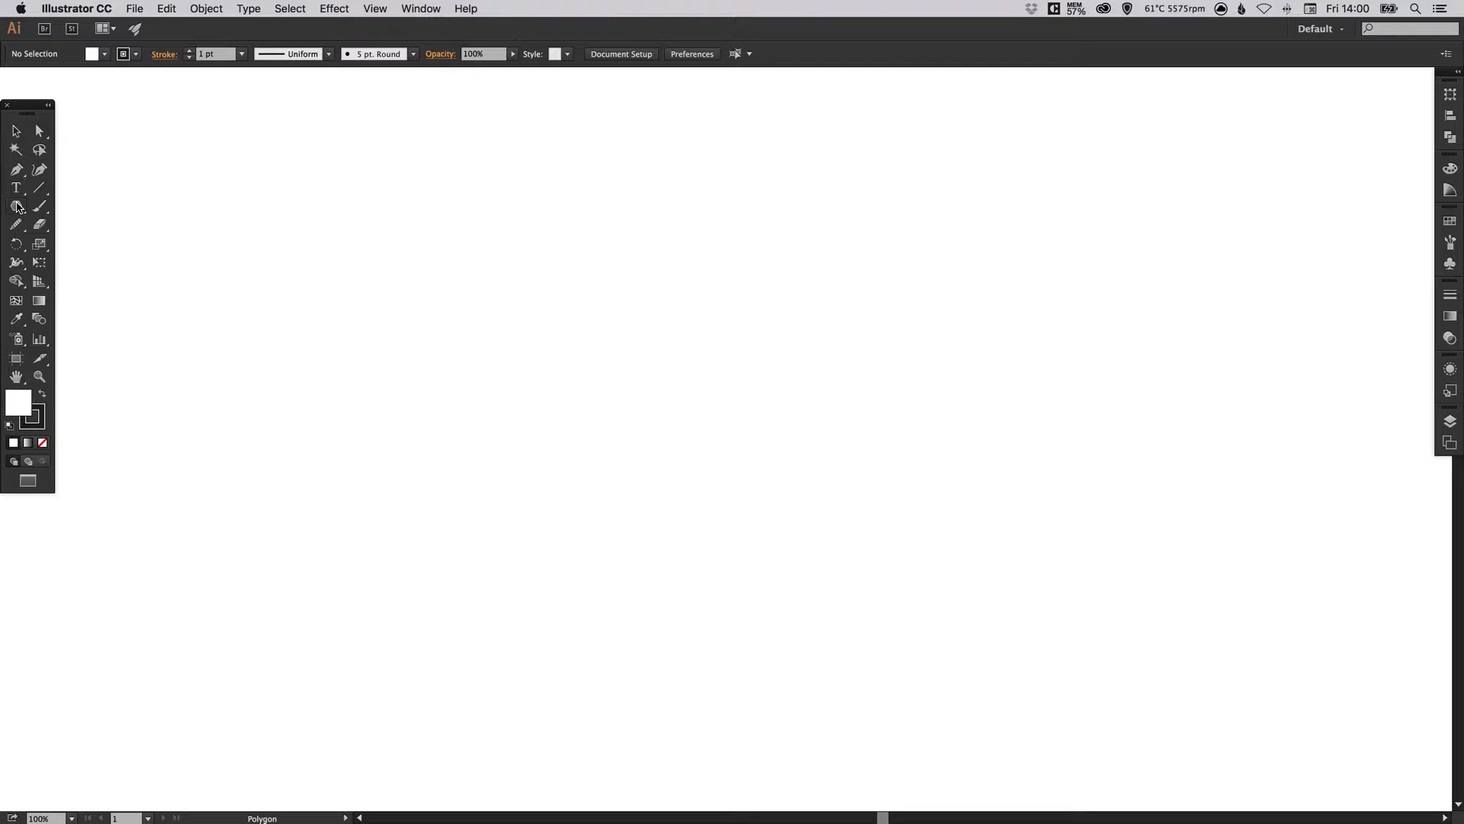
{"action": "left_click", "coordinate": [14, 204]}
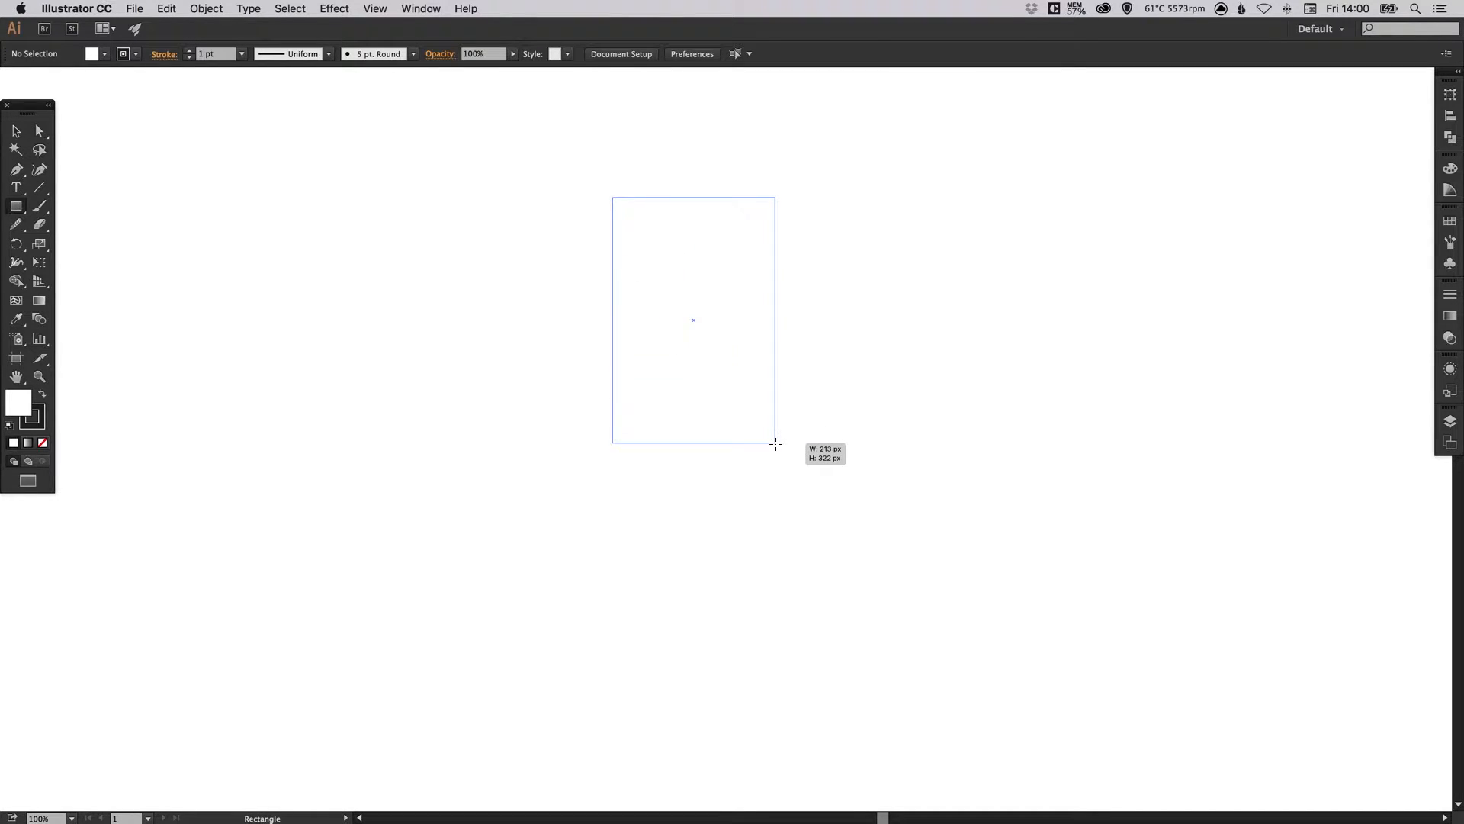
{"action": "left_click_drag", "start_coordinate": [775, 444], "coordinate": [774, 471]}
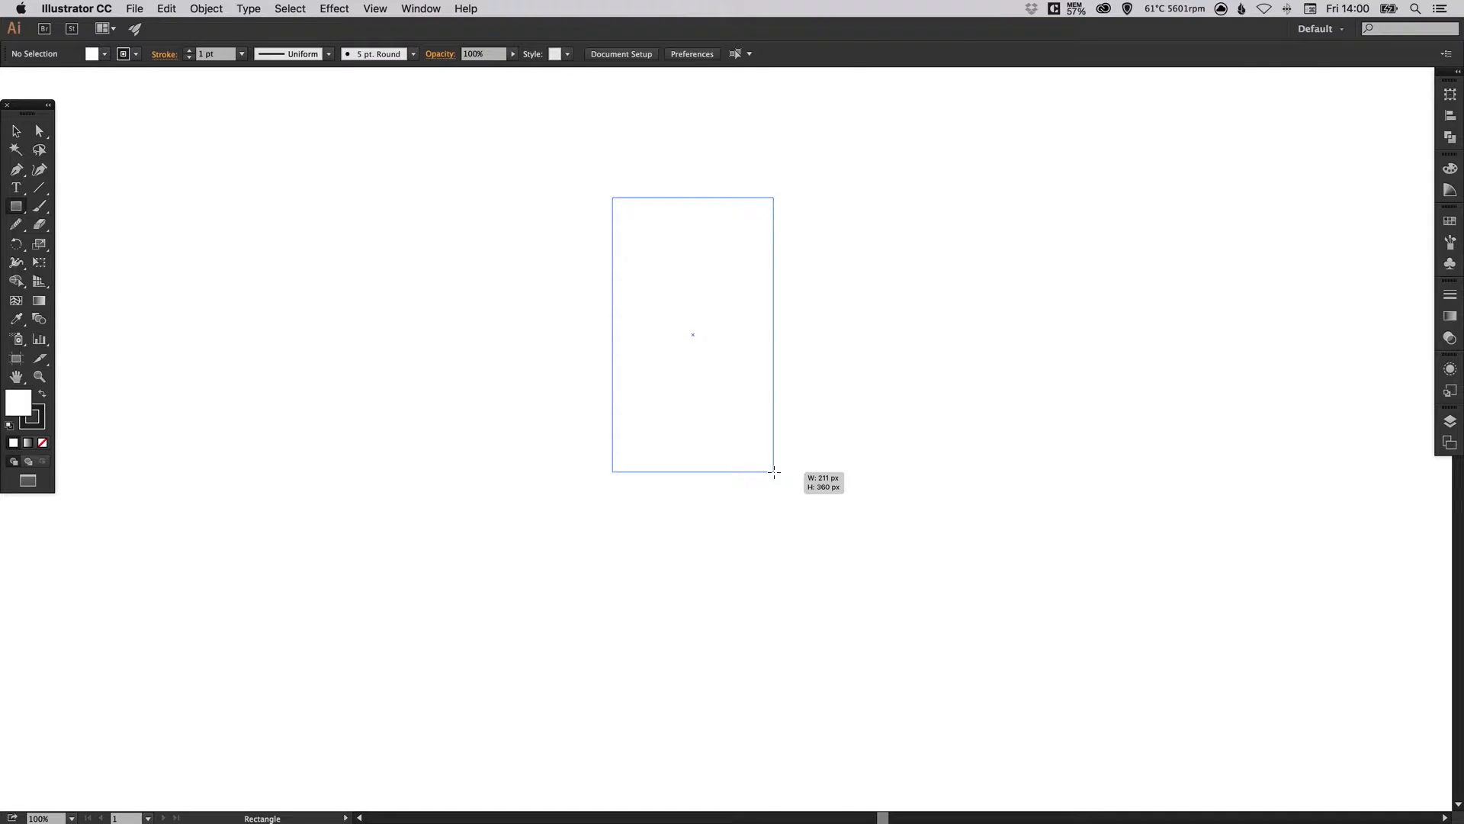
{"action": "left_click_drag", "start_coordinate": [613, 198], "coordinate": [775, 472]}
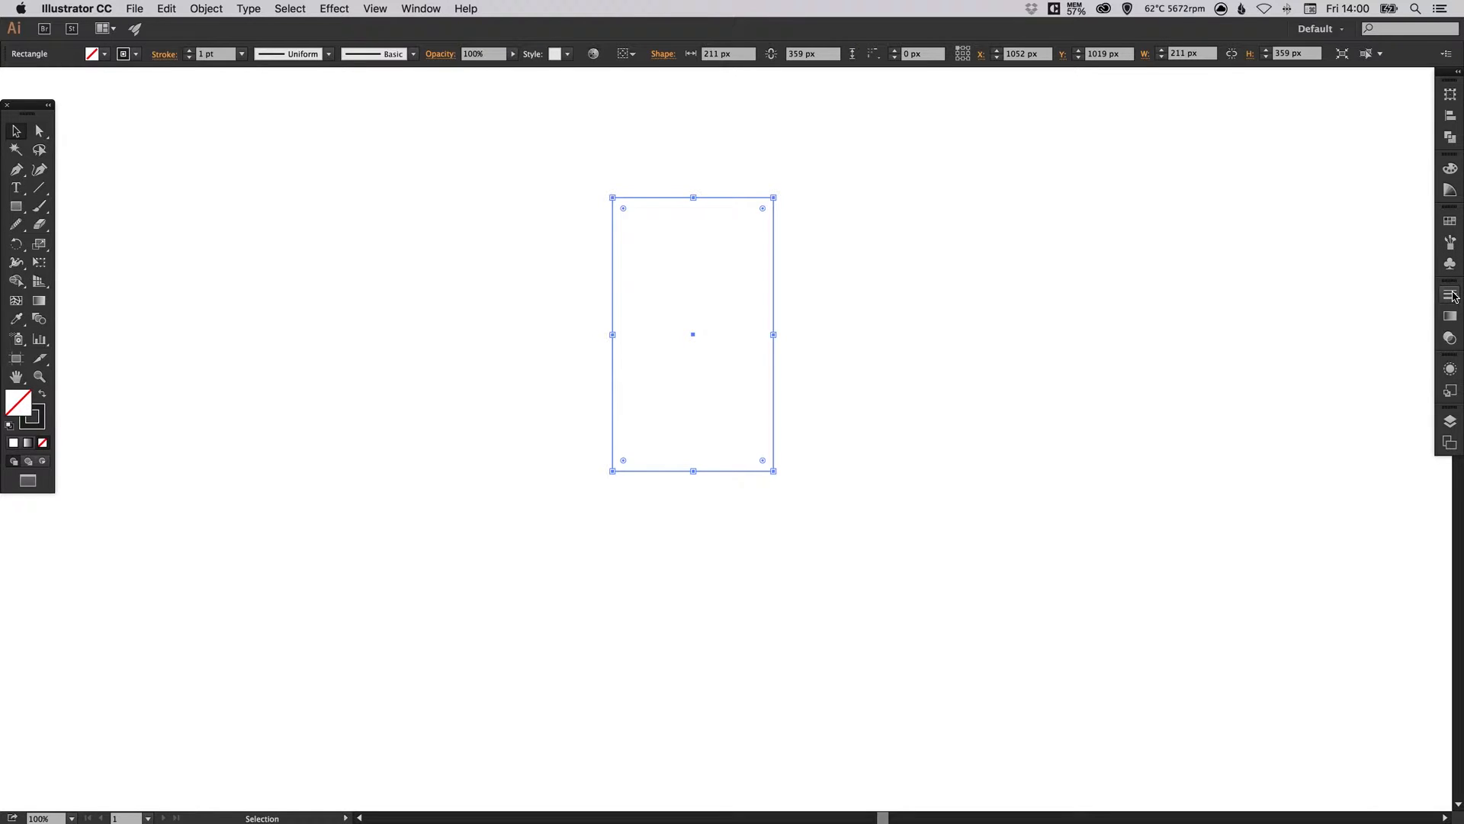
Give the rectangle no fill and a 30 pt black stroke, fully rounding its corners into a pill.
{"action": "left_click", "coordinate": [1446, 296]}
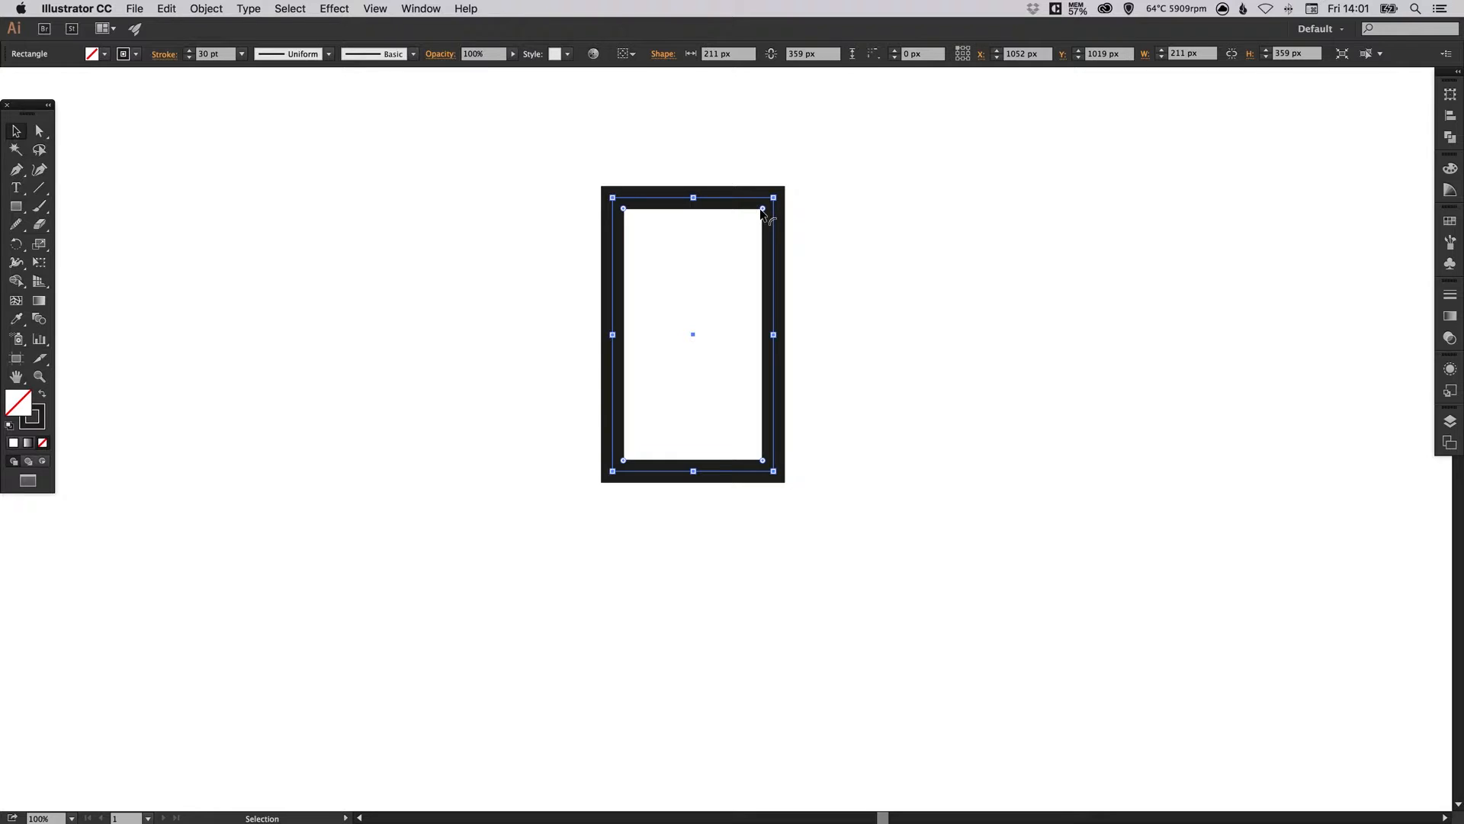
{"action": "mouse_move", "coordinate": [772, 212]}
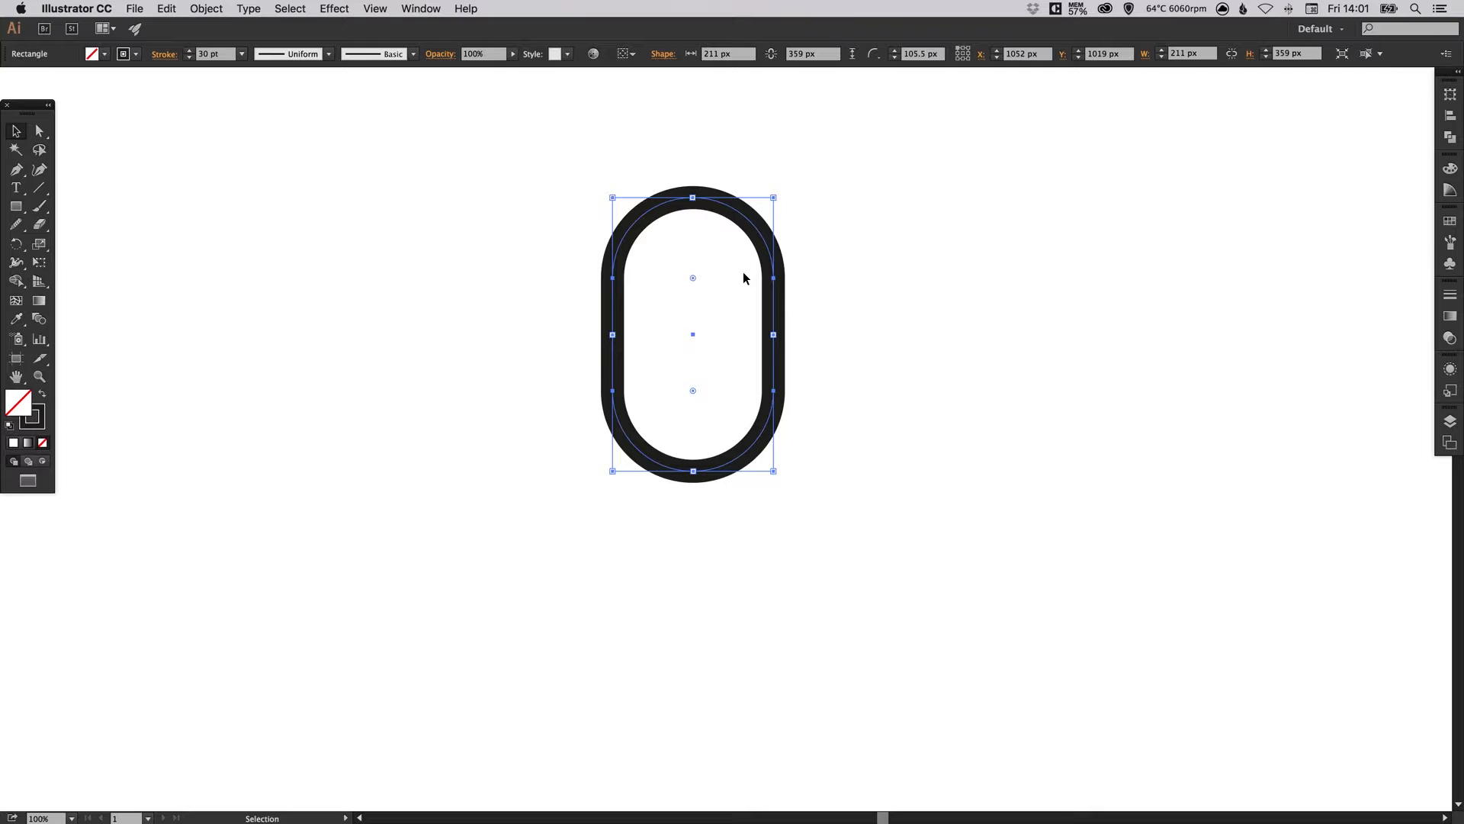
{"action": "left_click_drag", "start_coordinate": [691, 334], "coordinate": [718, 351]}
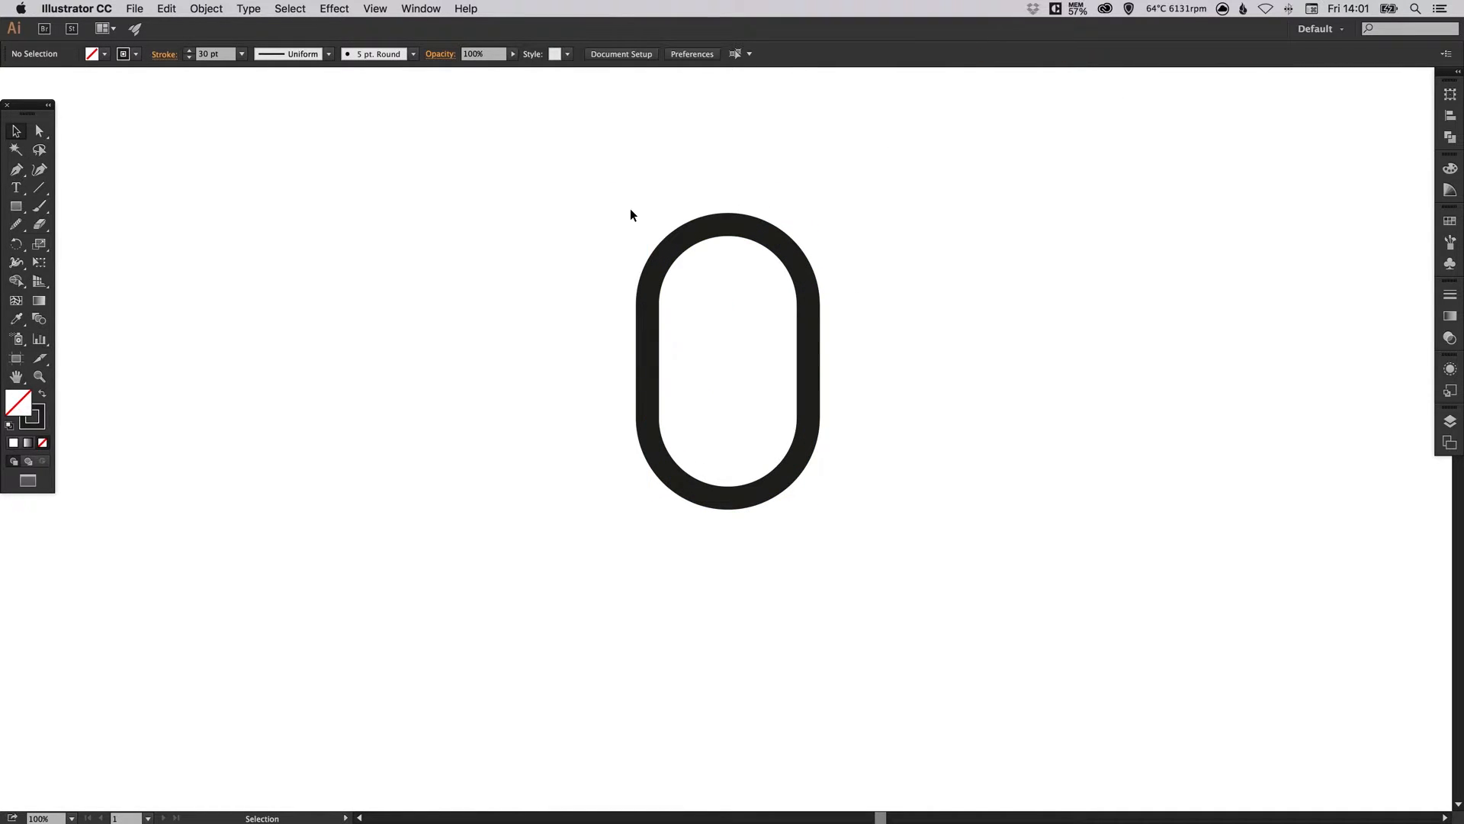
Paste a copy of the pill in front and scale it to about 320 by 544 px around the original.
{"action": "left_click", "coordinate": [726, 360]}
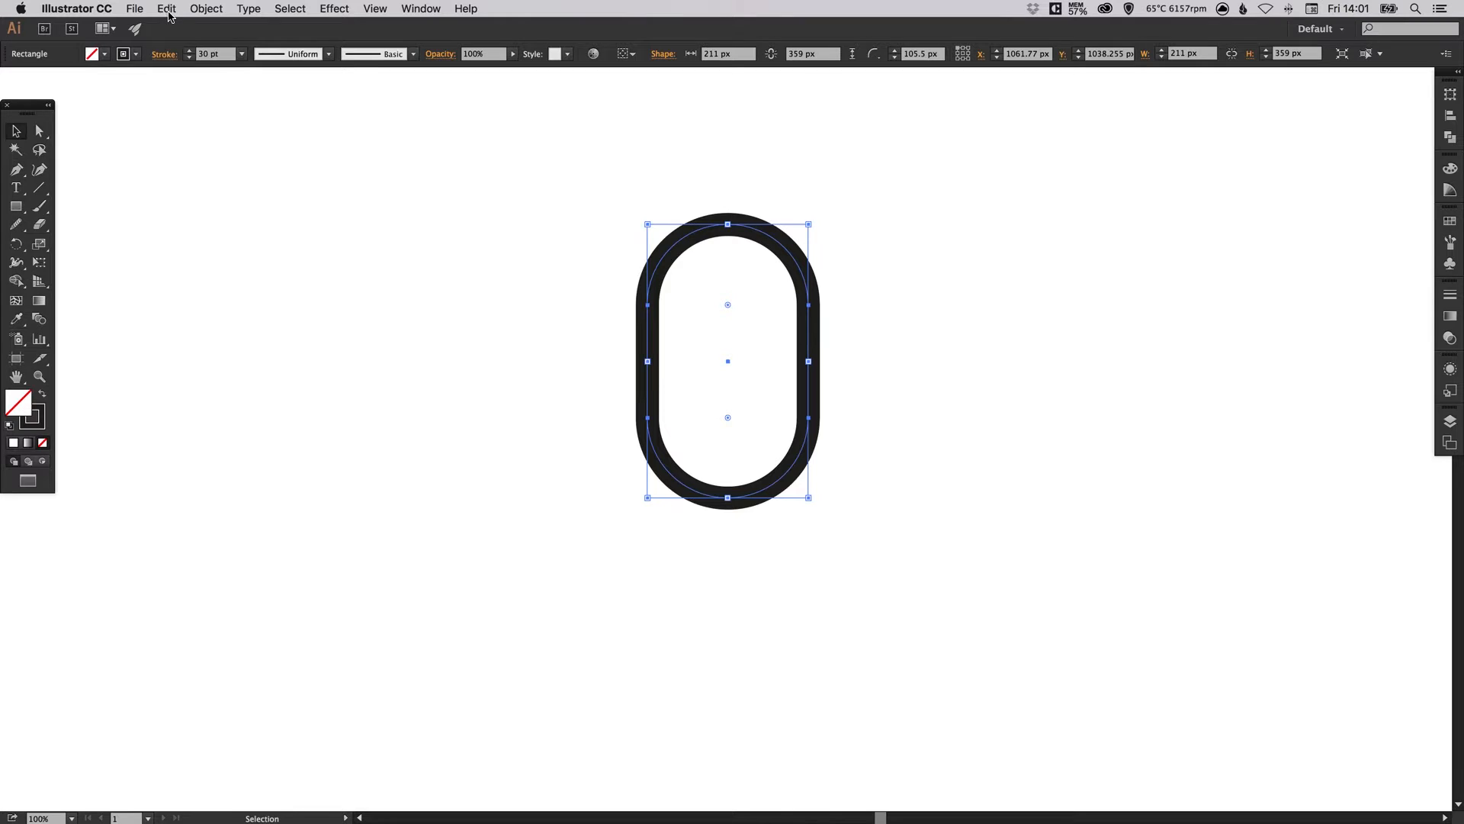
{"action": "left_click", "coordinate": [165, 8]}
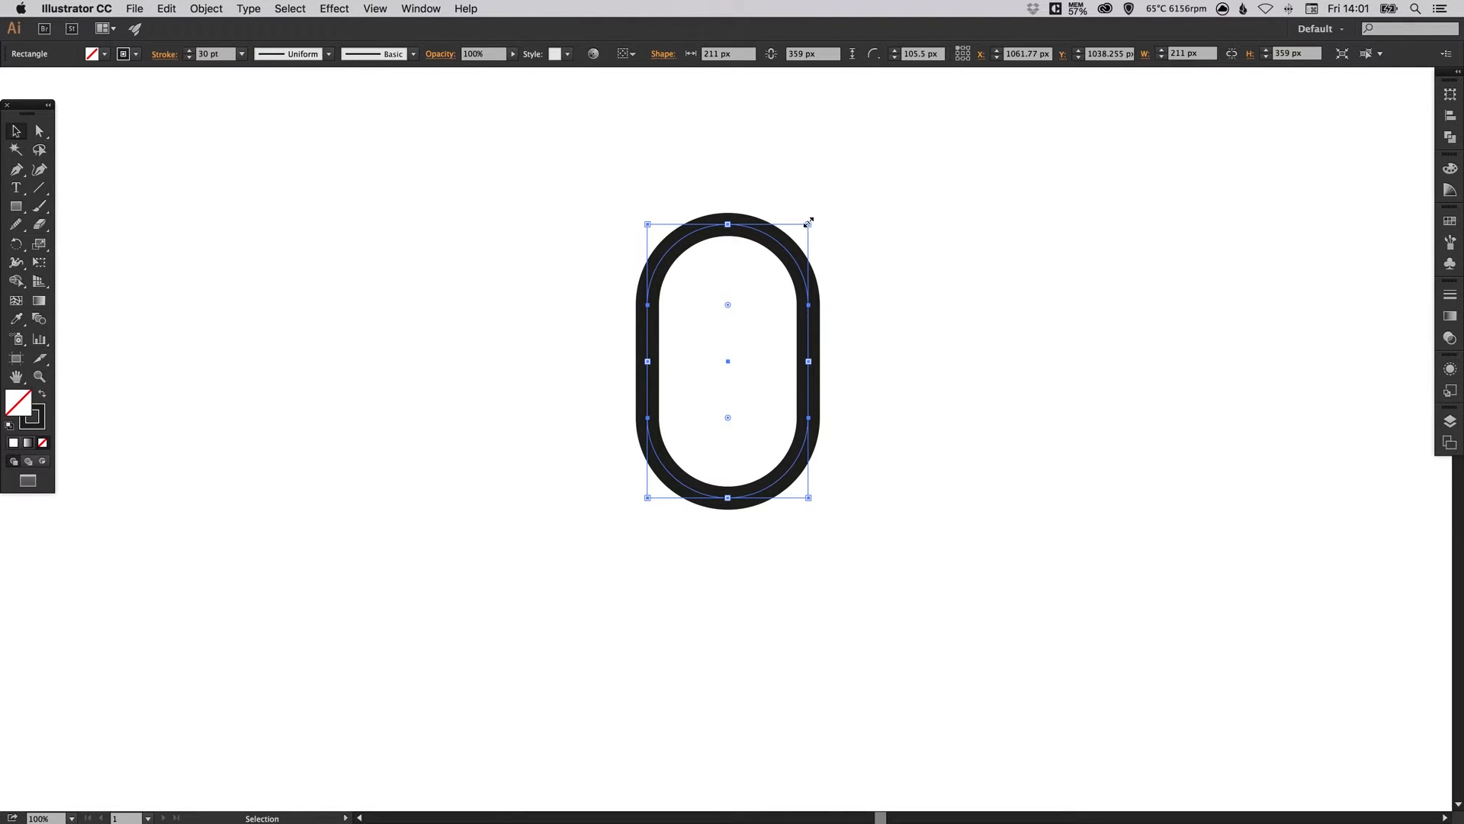
{"action": "mouse_move", "coordinate": [807, 231]}
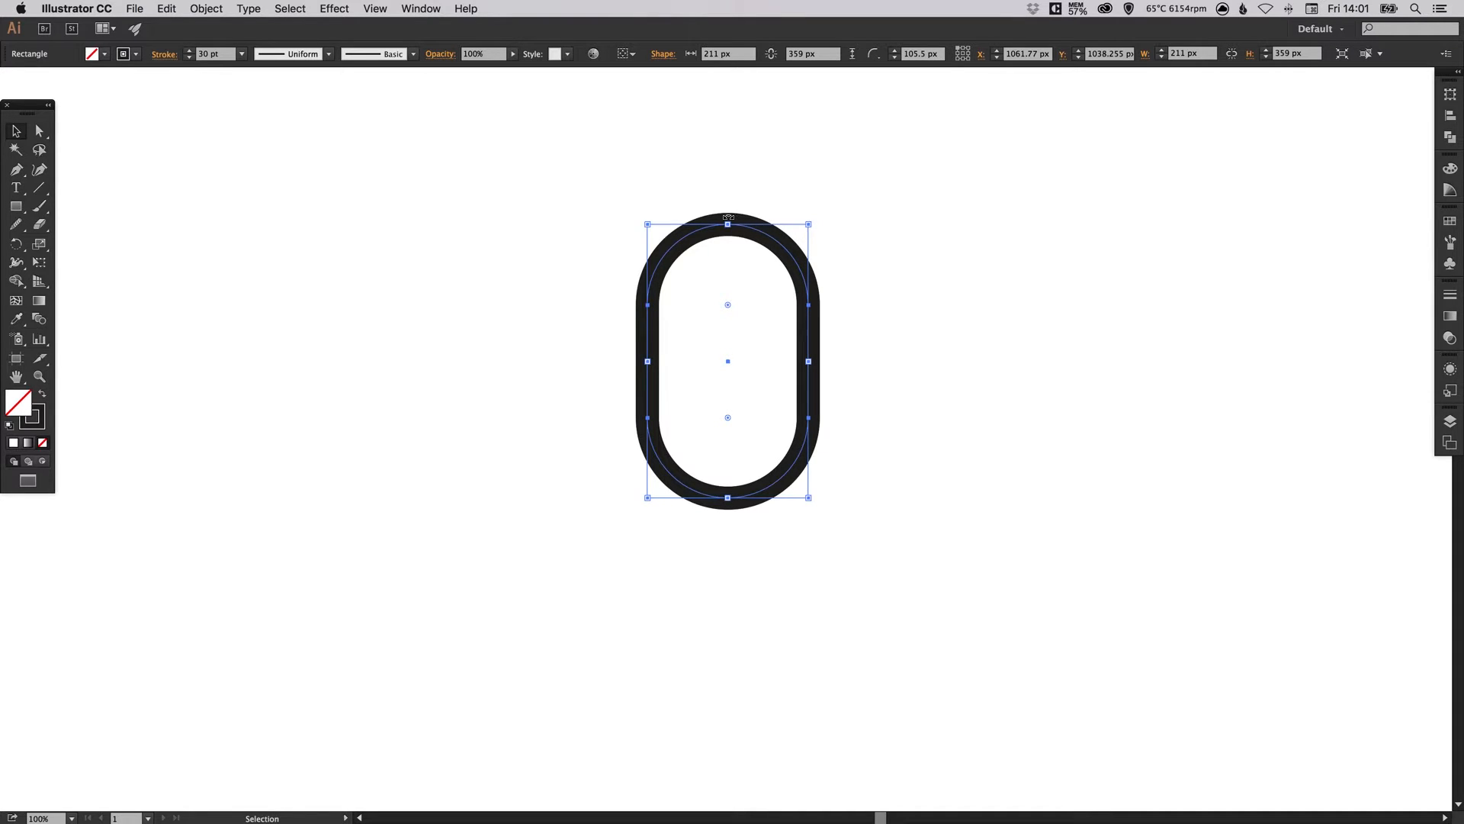
{"action": "left_click_drag", "start_coordinate": [809, 225], "coordinate": [808, 223]}
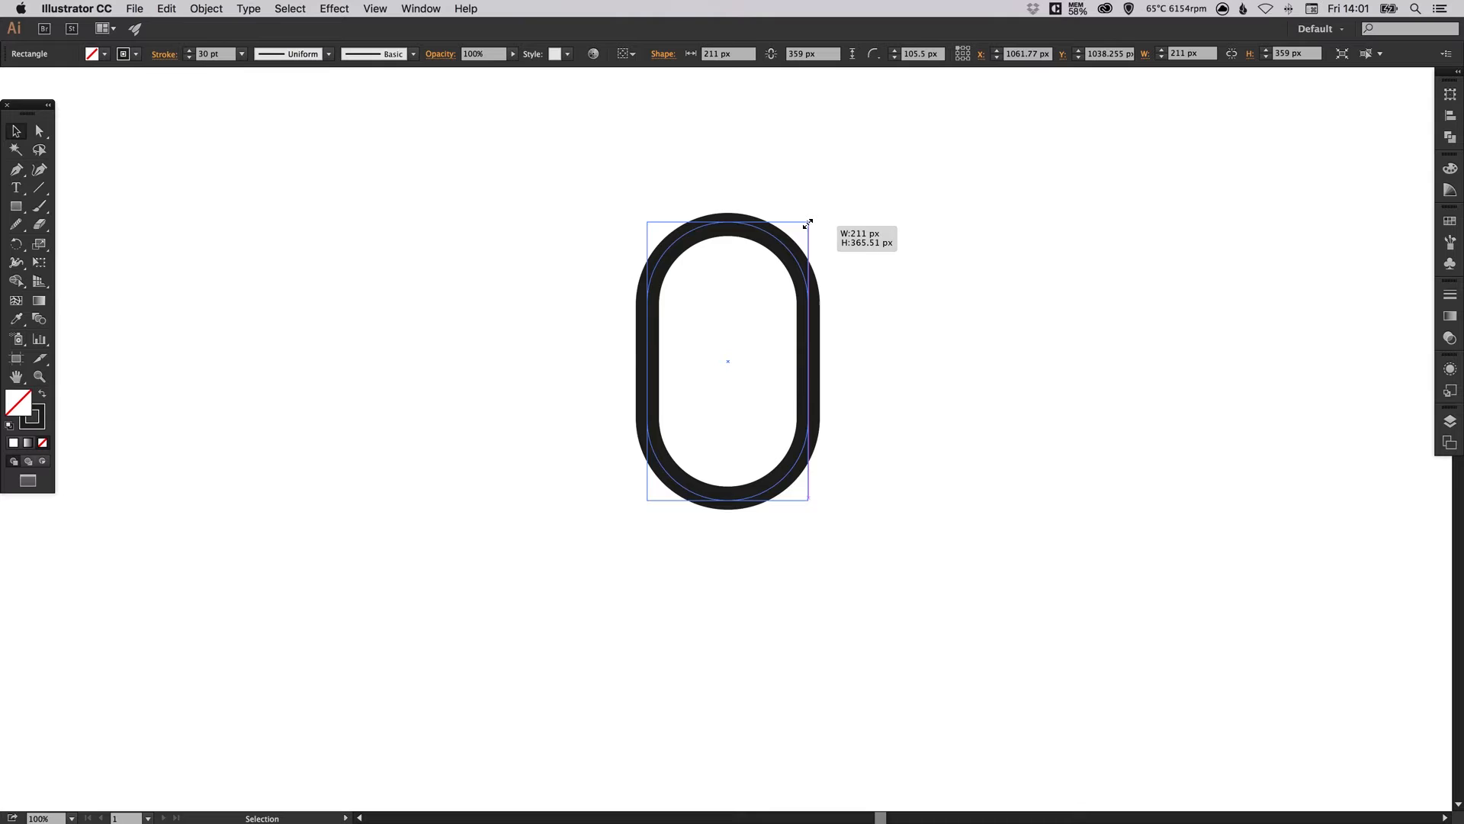
{"action": "left_click_drag", "start_coordinate": [805, 224], "coordinate": [845, 175]}
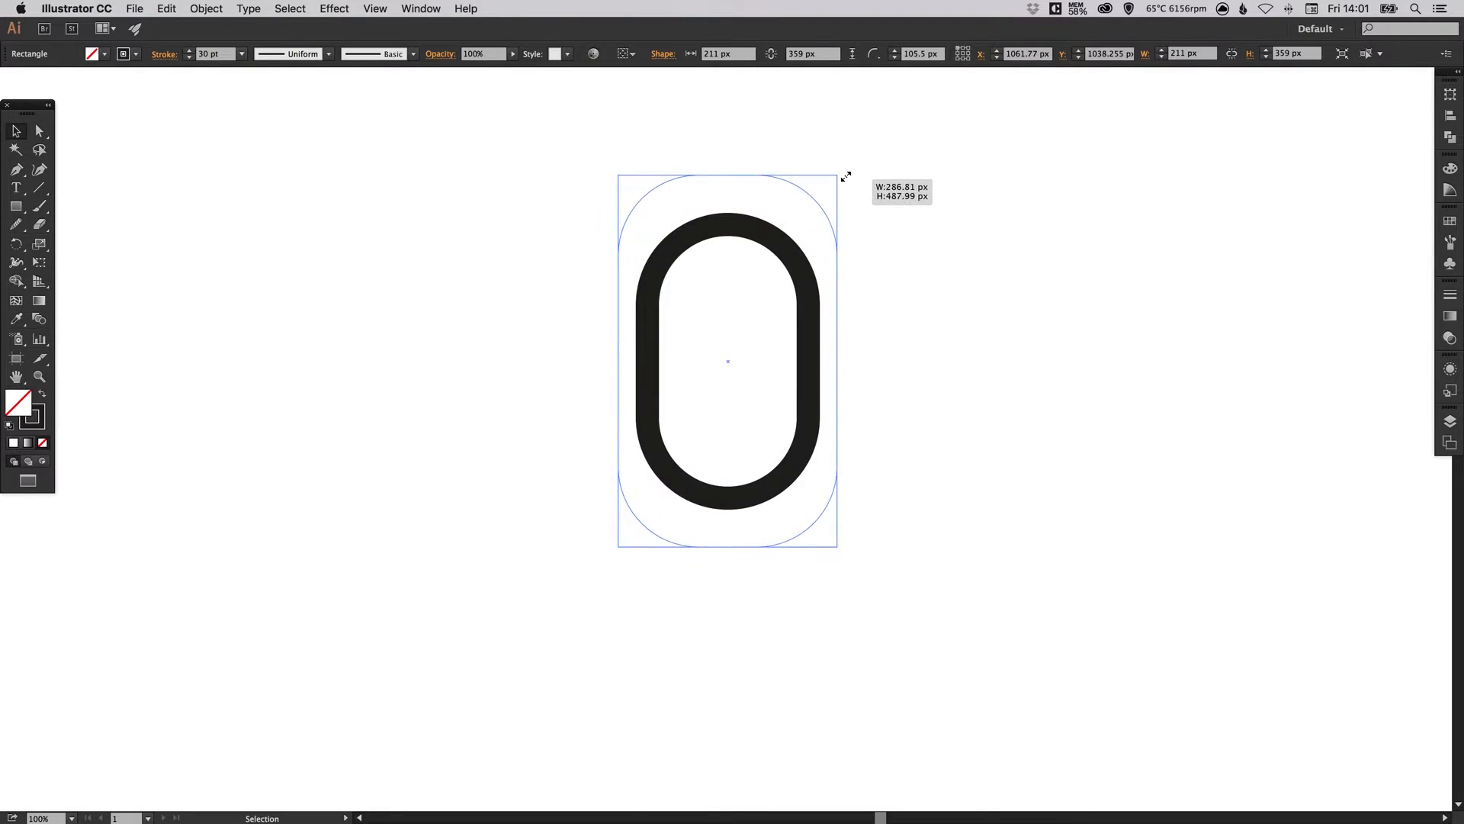
{"action": "left_click_drag", "start_coordinate": [838, 177], "coordinate": [850, 154]}
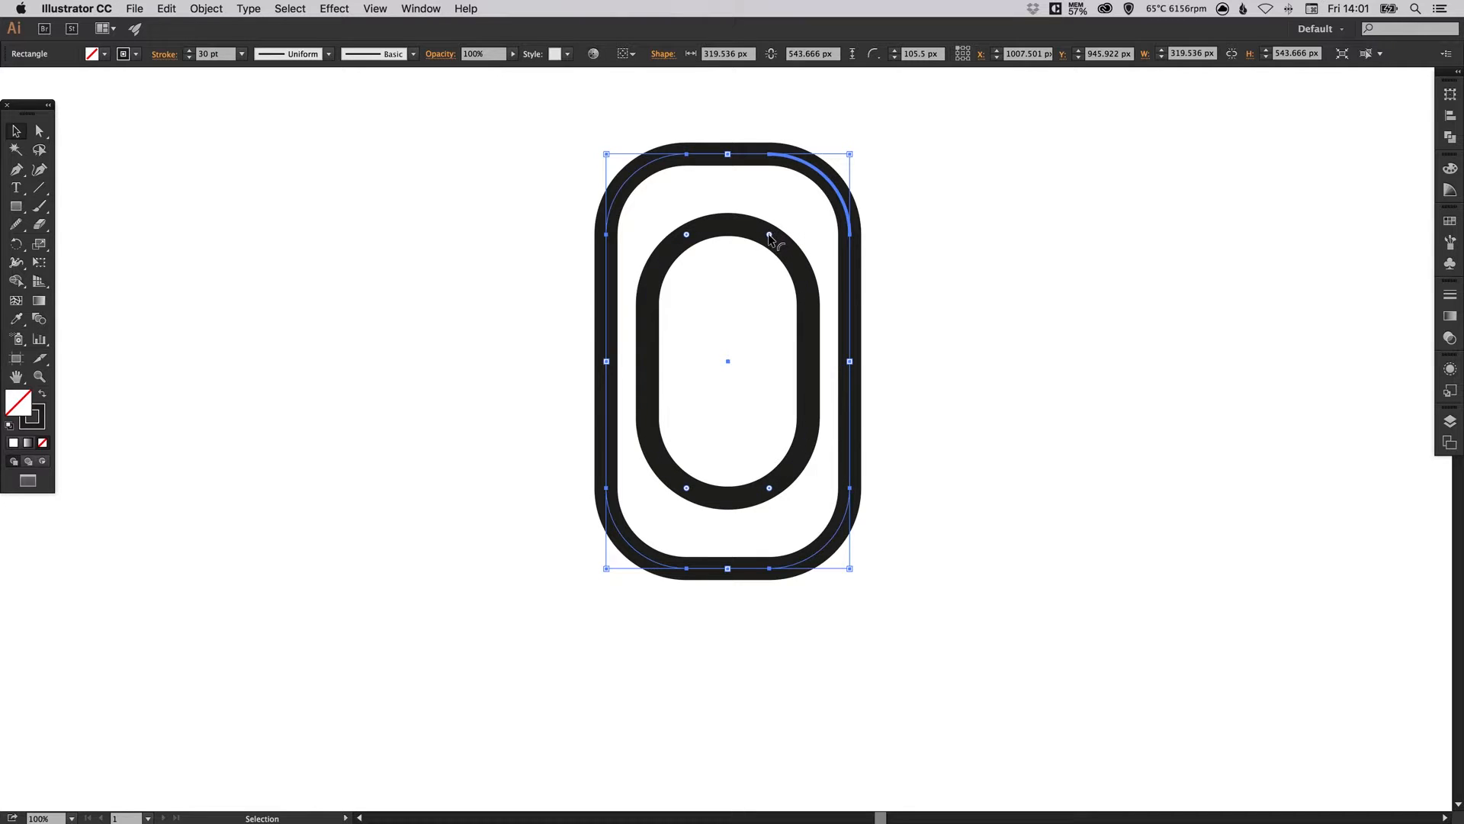
Fully round the outer copy's corners so two concentric capsule outlines result, then deselect.
{"action": "left_click_drag", "start_coordinate": [687, 233], "coordinate": [744, 258]}
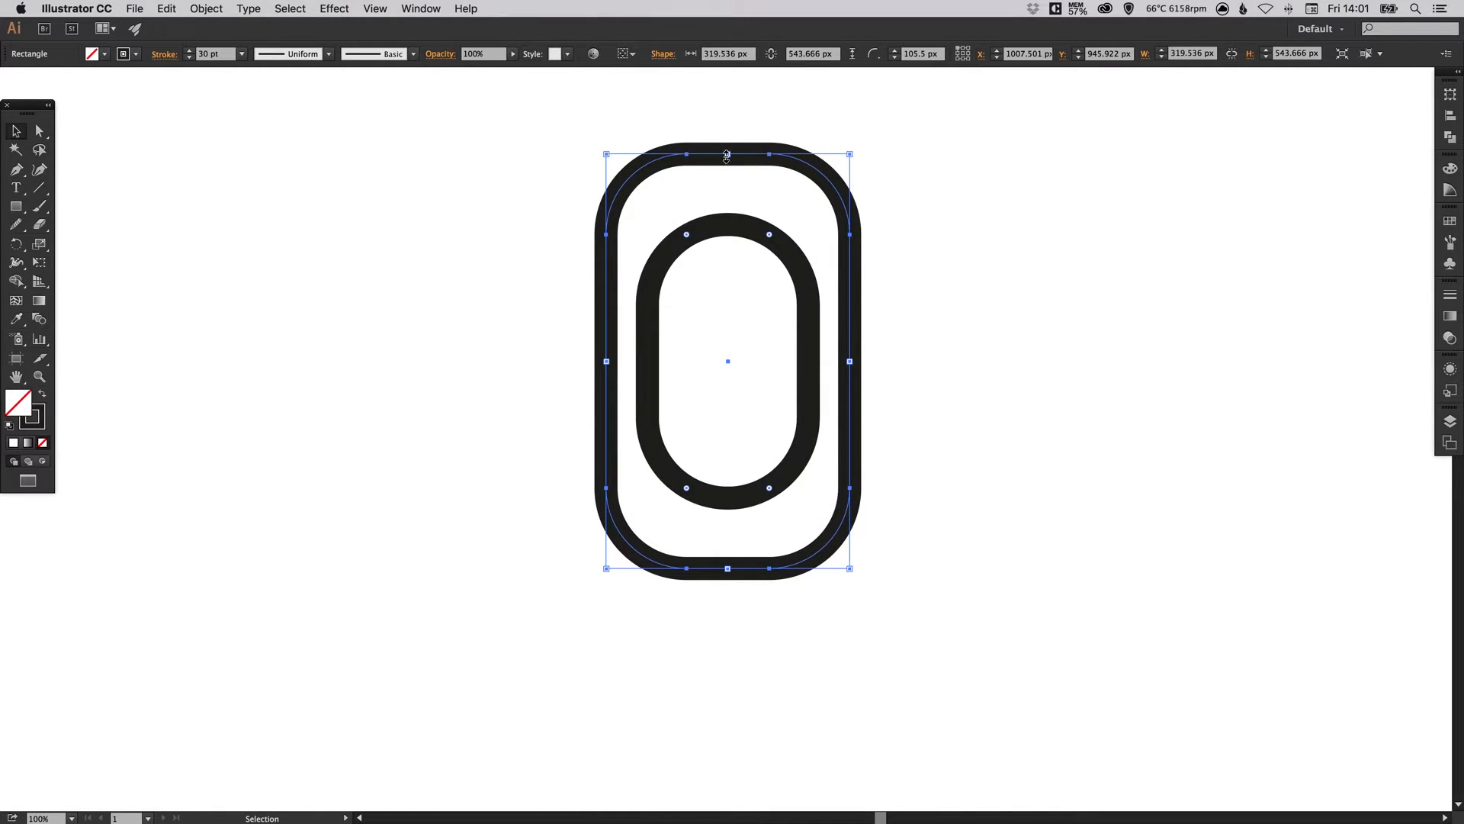
{"action": "mouse_move", "coordinate": [694, 160]}
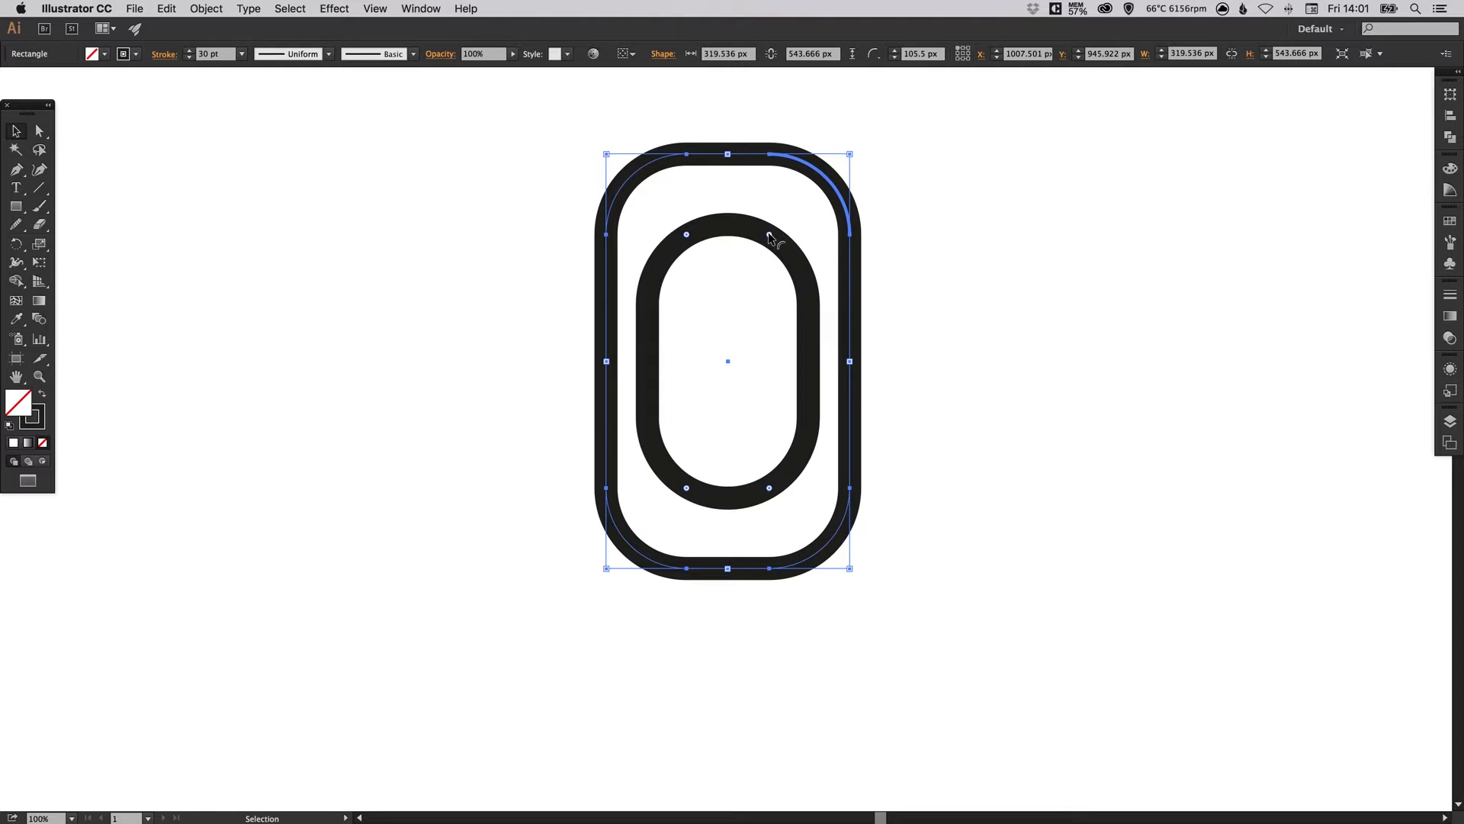
{"action": "left_click_drag", "start_coordinate": [772, 235], "coordinate": [719, 298]}
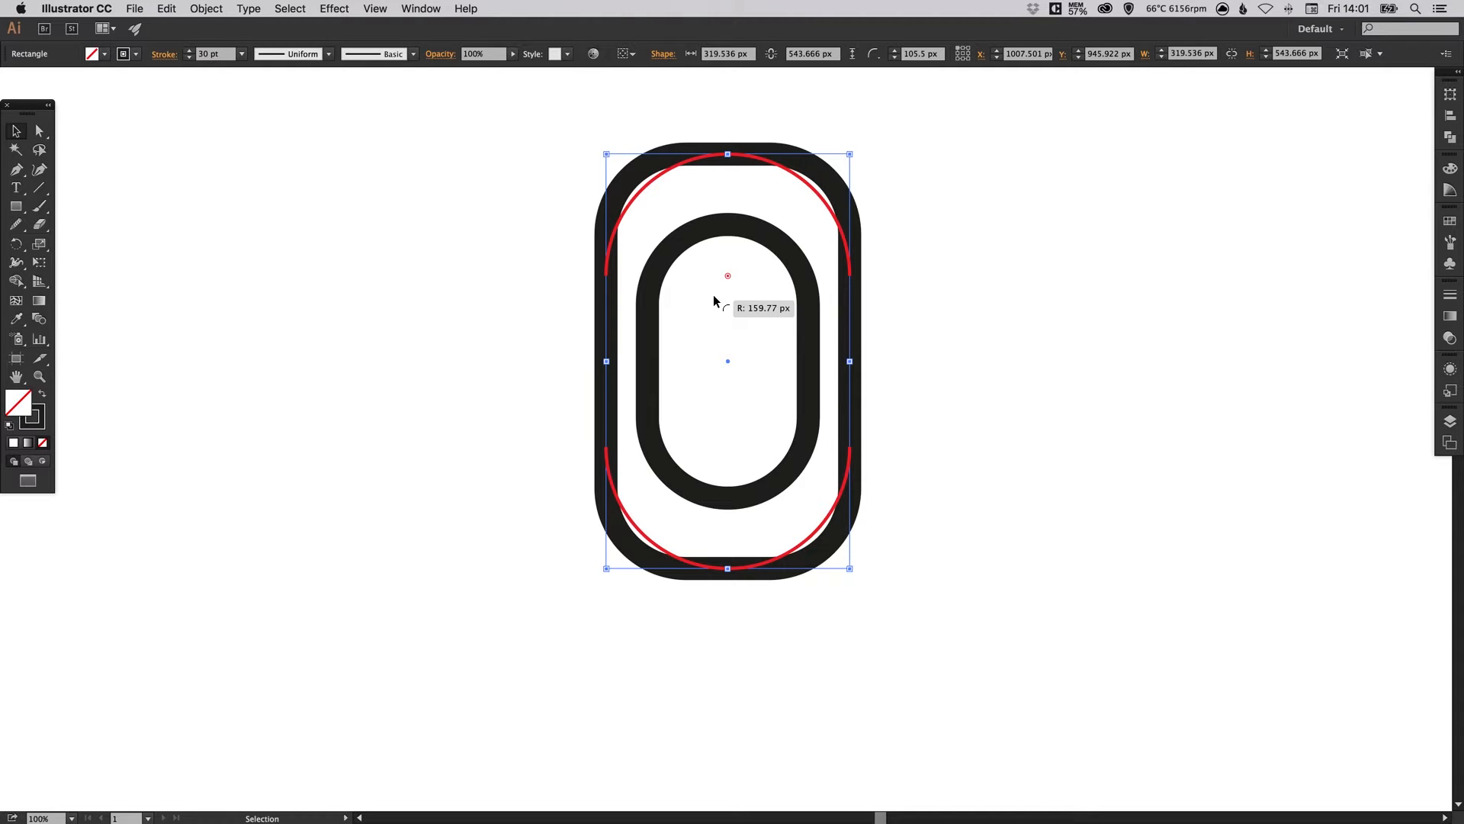
{"action": "left_click", "coordinate": [934, 223]}
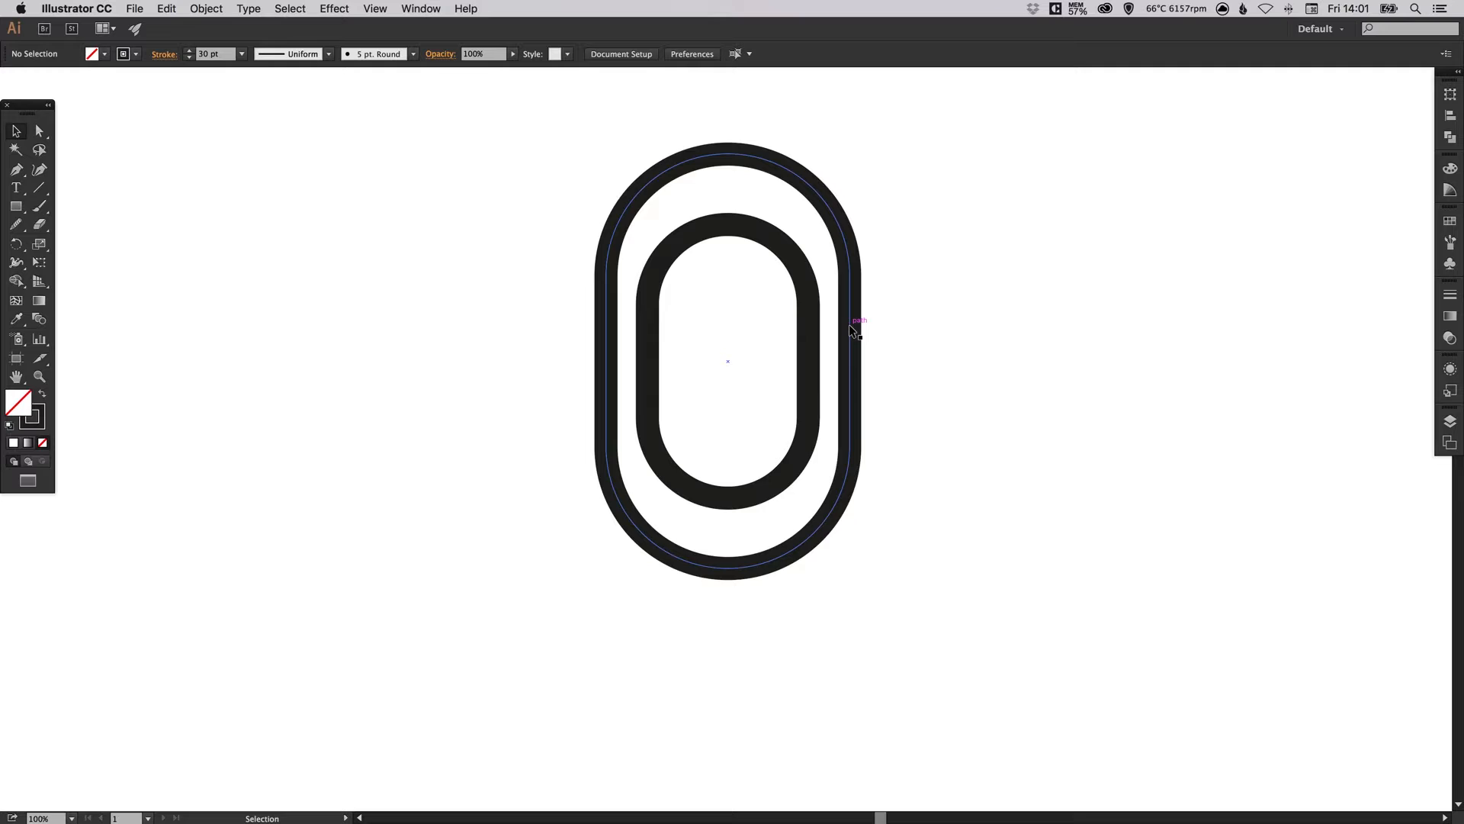
{"action": "left_click_drag", "start_coordinate": [851, 334], "coordinate": [850, 305]}
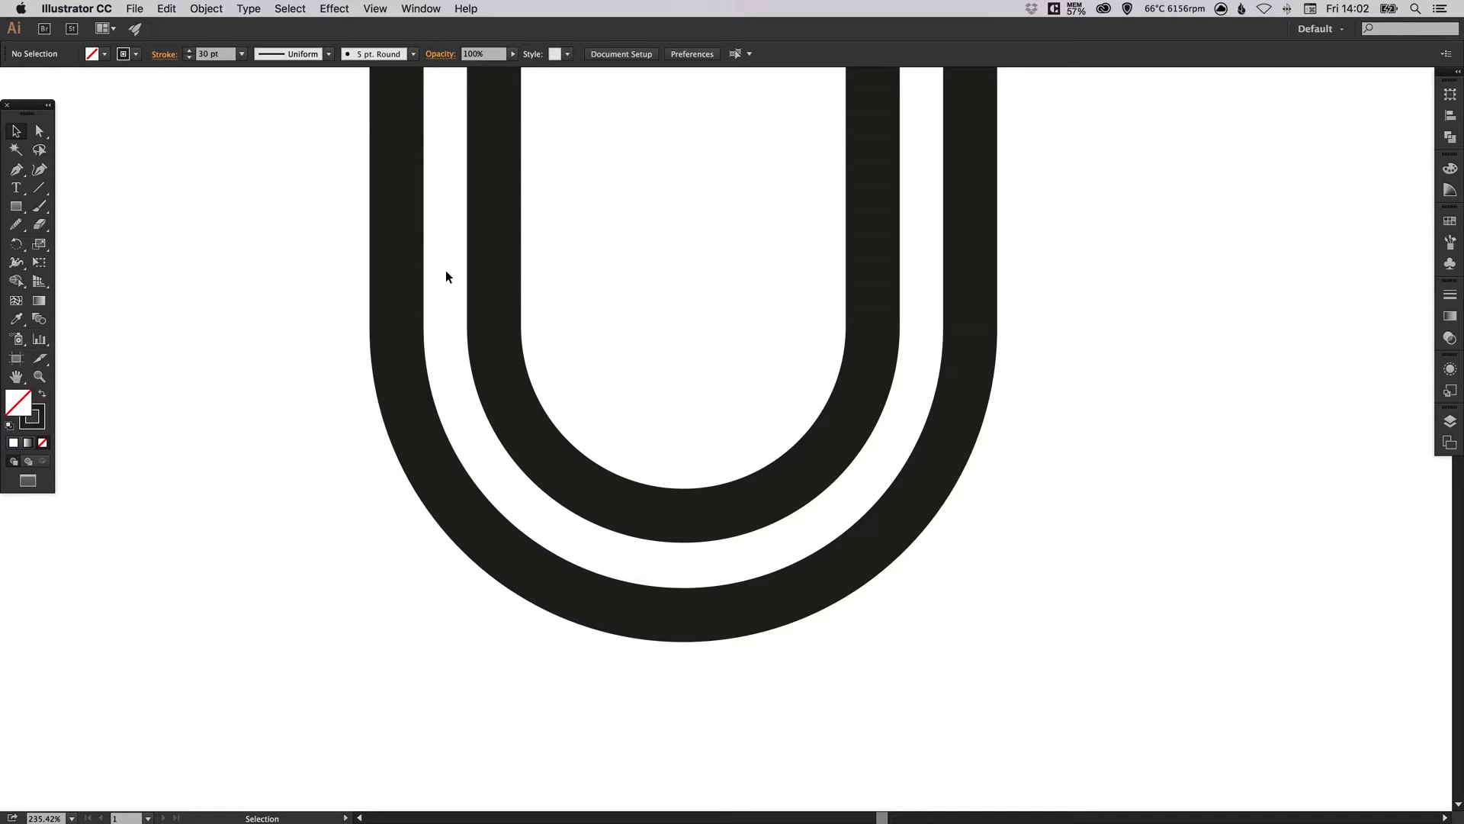
{"action": "mouse_move", "coordinate": [556, 518]}
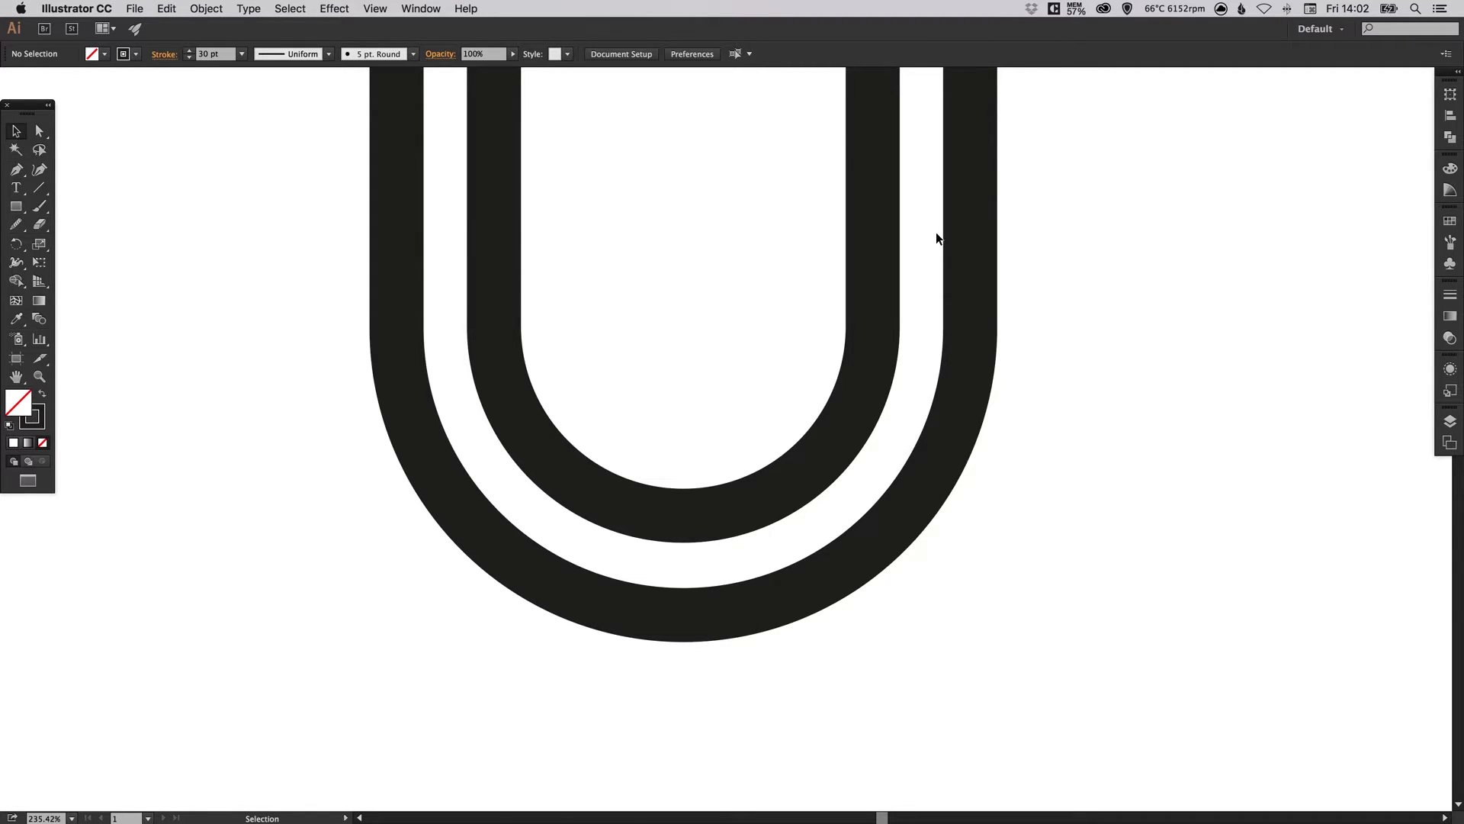
{"action": "mouse_move", "coordinate": [492, 415]}
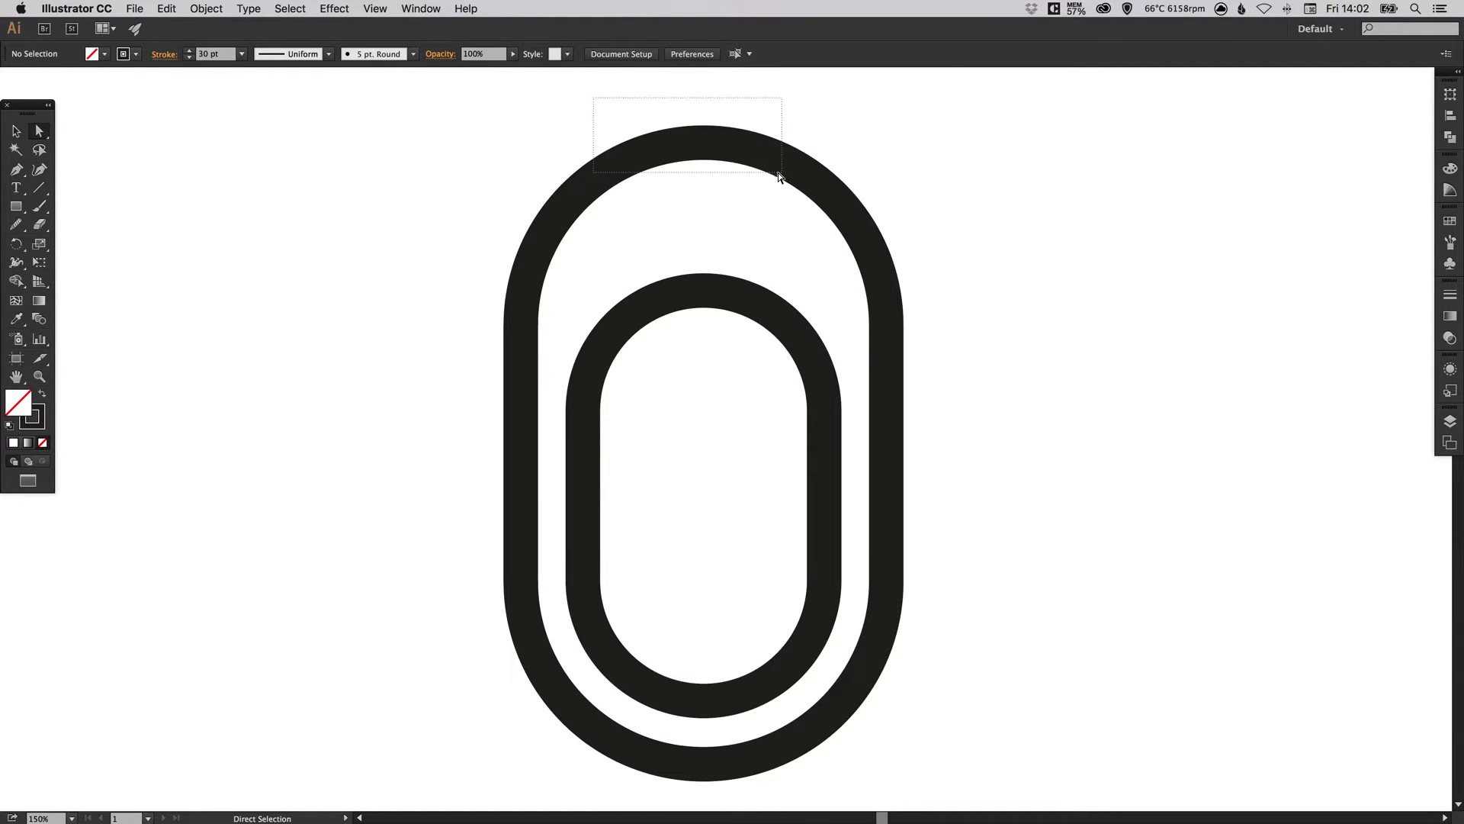
Delete the outer capsule's top arc, leaving a U shape cradling the inner pill.
{"action": "left_click", "coordinate": [703, 143]}
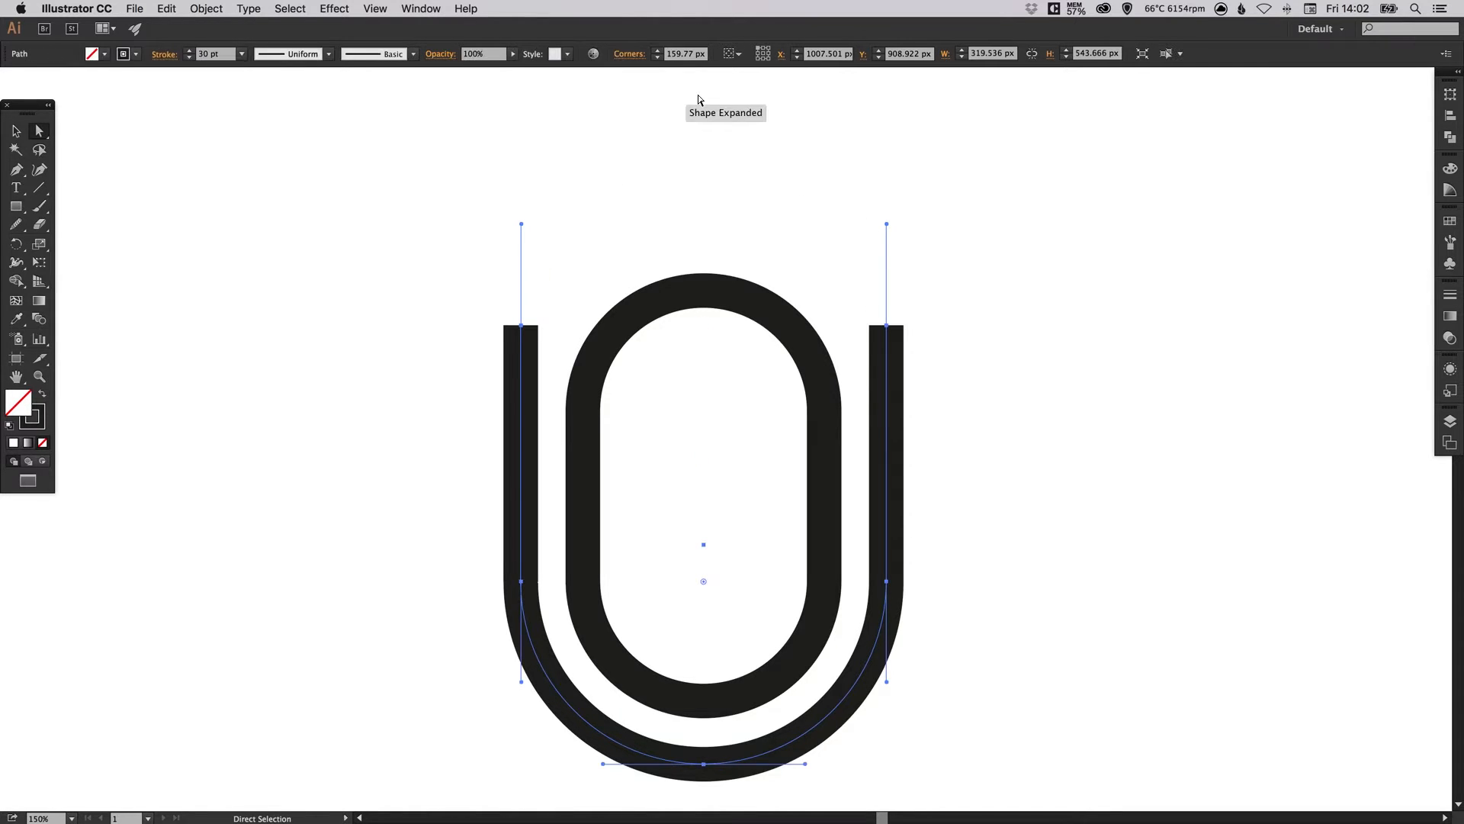
{"action": "left_click", "coordinate": [453, 347]}
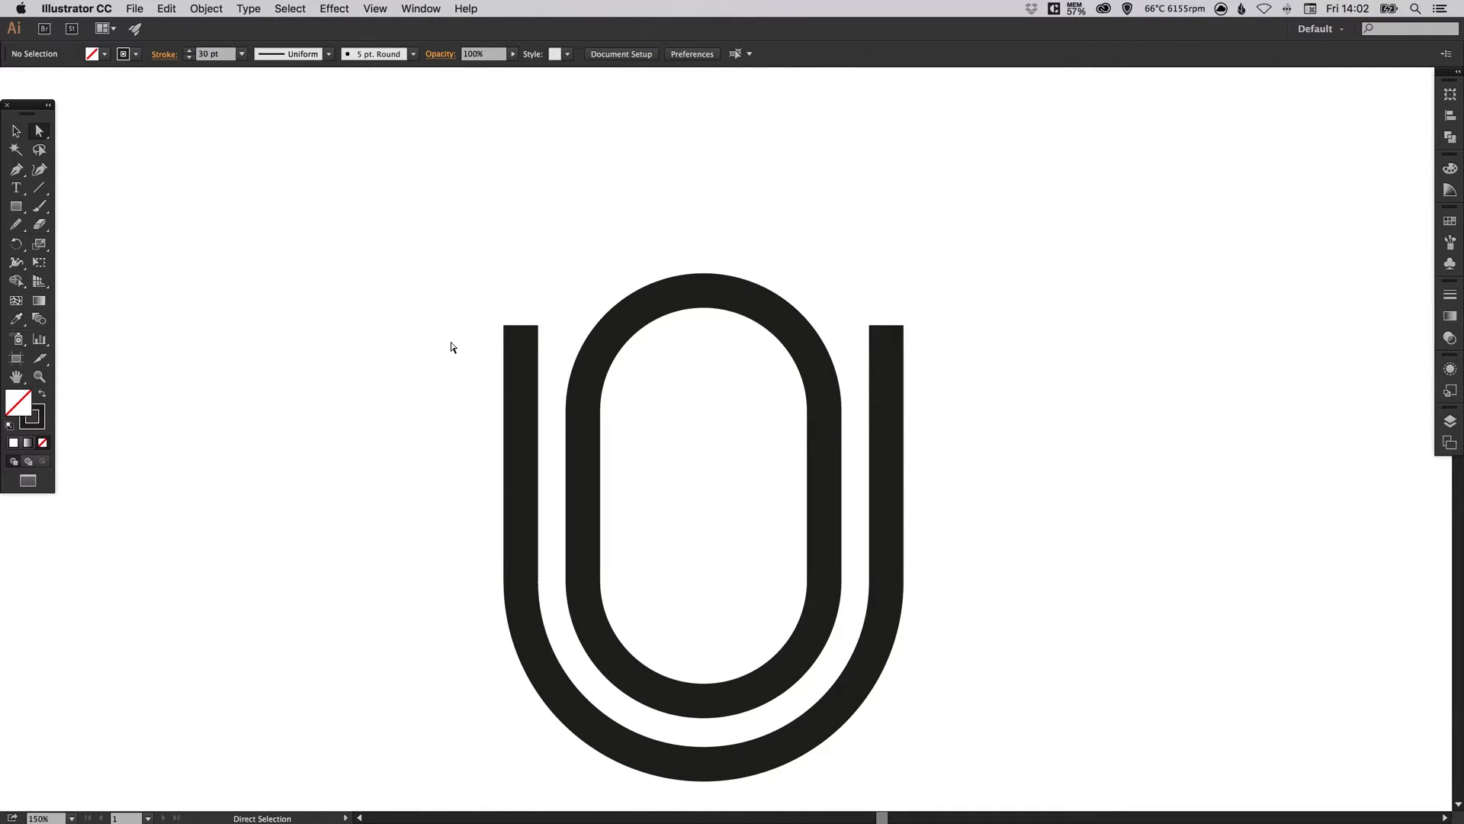
{"action": "left_click", "coordinate": [522, 326]}
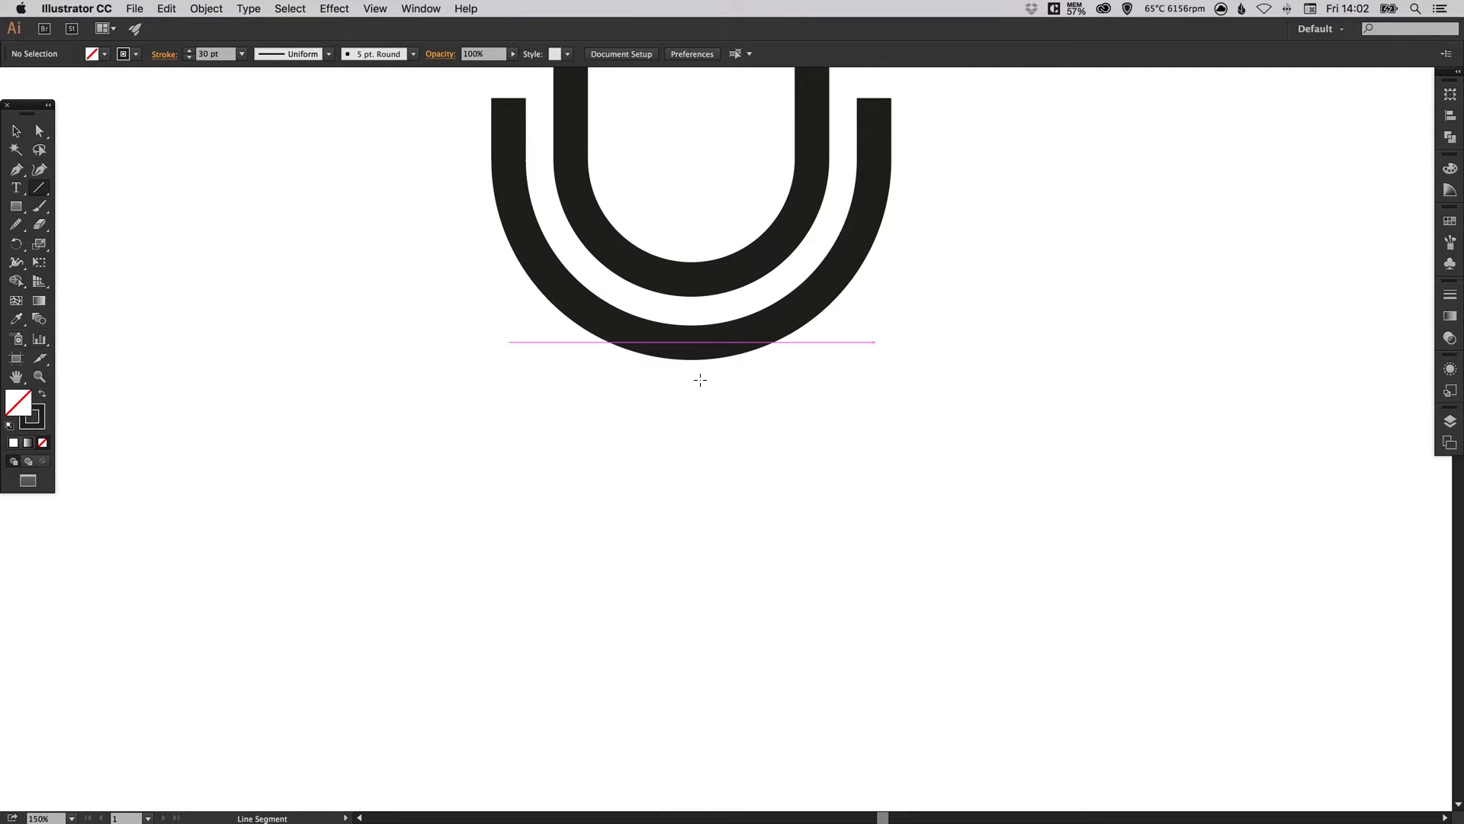
Draw a vertical stem beneath the U and a horizontal base line across its bottom.
{"action": "left_click_drag", "start_coordinate": [689, 410], "coordinate": [680, 555]}
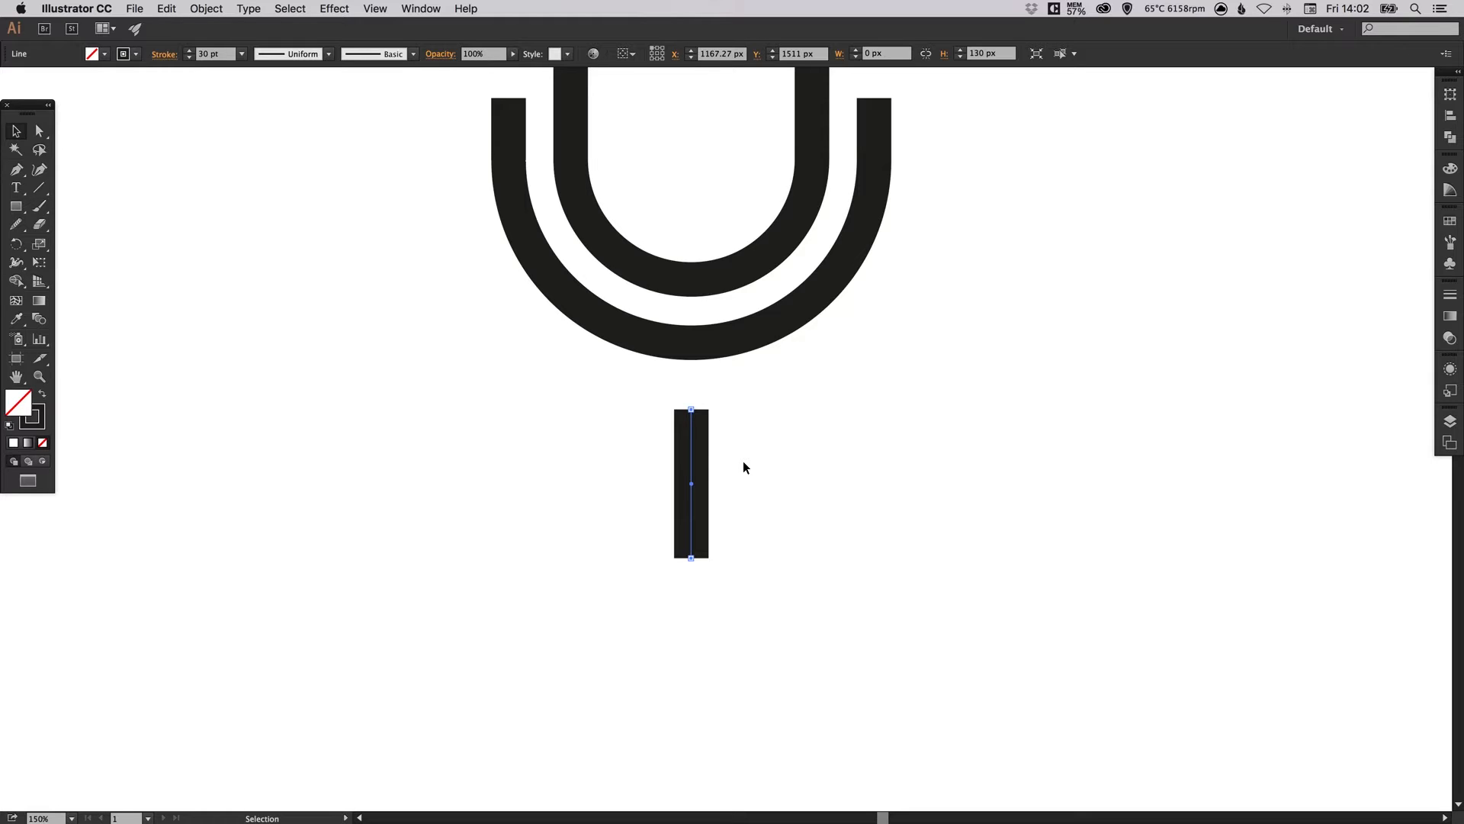
{"action": "mouse_move", "coordinate": [191, 258]}
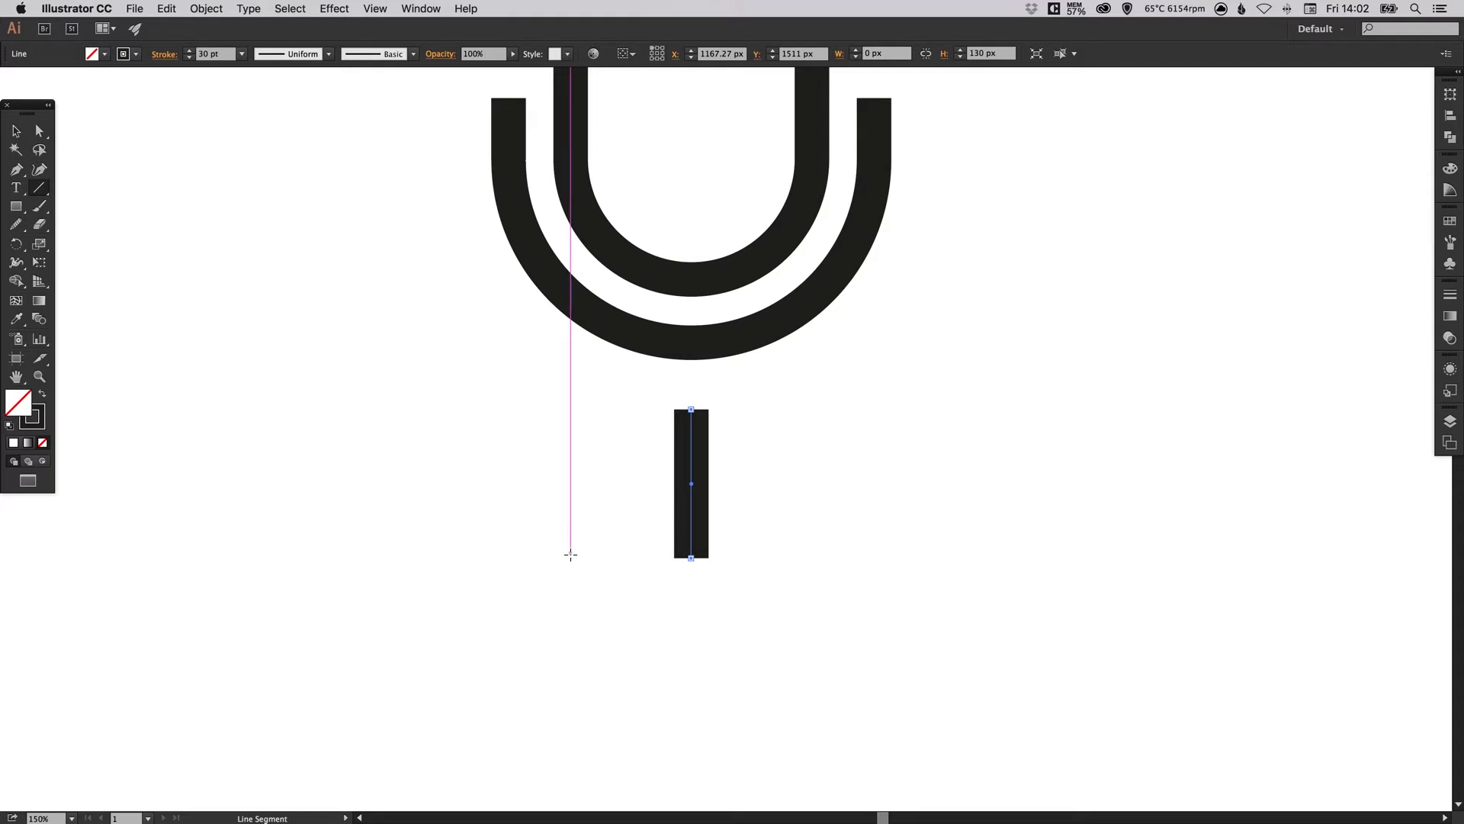
{"action": "left_click_drag", "start_coordinate": [569, 558], "coordinate": [805, 558]}
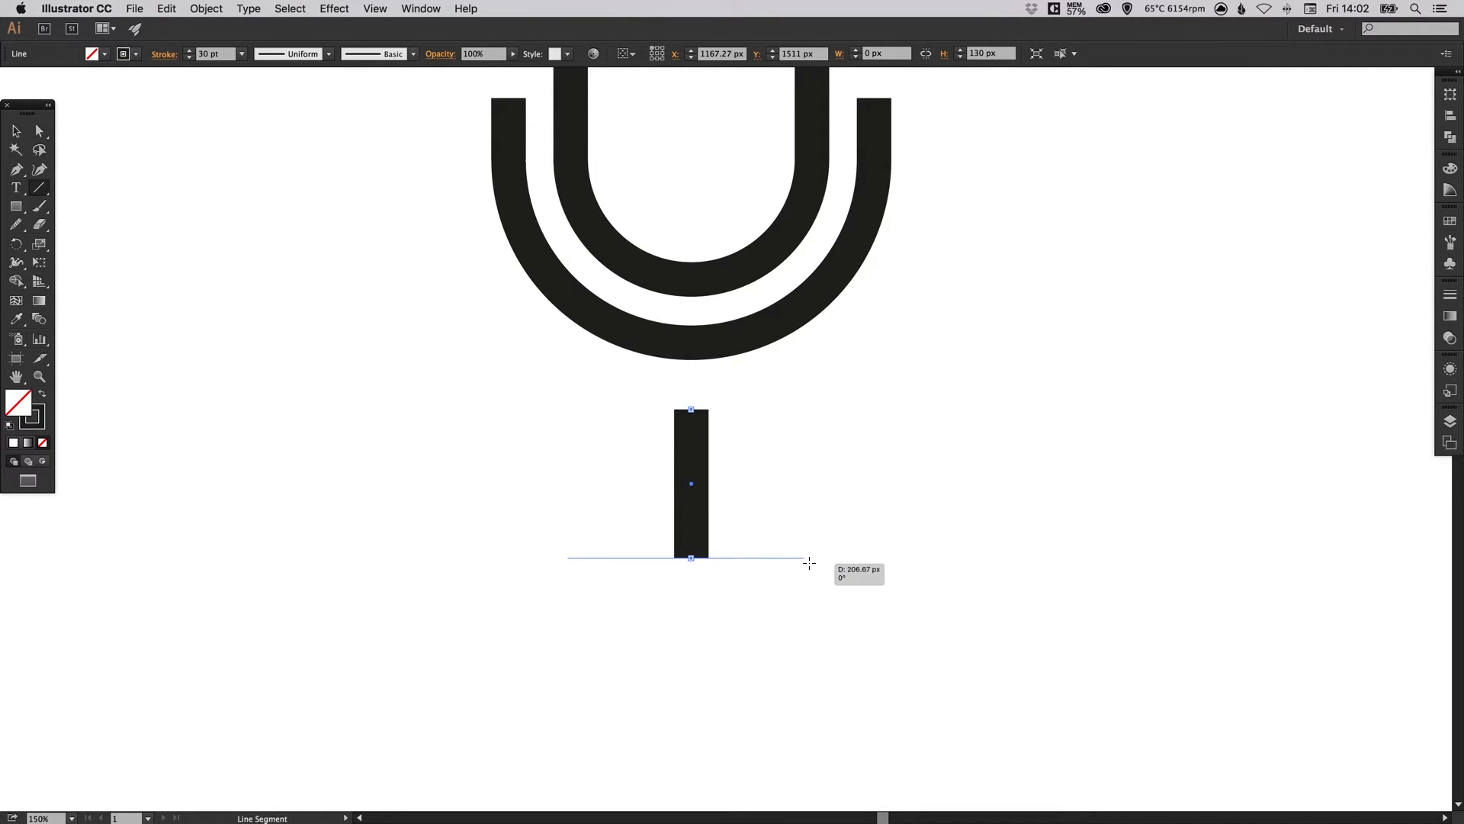
{"action": "left_click_drag", "start_coordinate": [805, 558], "coordinate": [818, 558]}
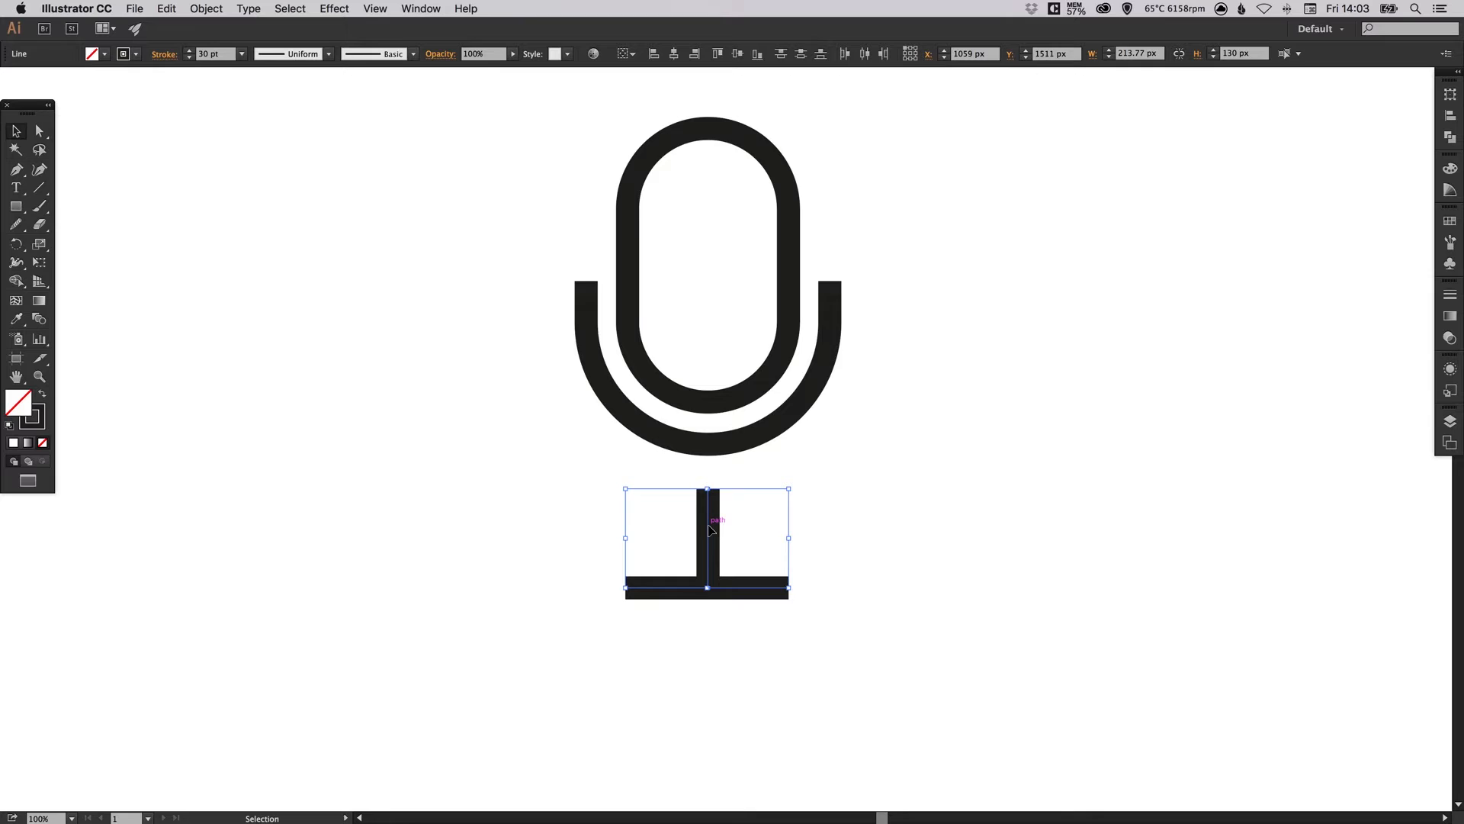
Move the stem and base up to meet the underside of the U, completing the microphone.
{"action": "left_click_drag", "start_coordinate": [707, 519], "coordinate": [708, 489]}
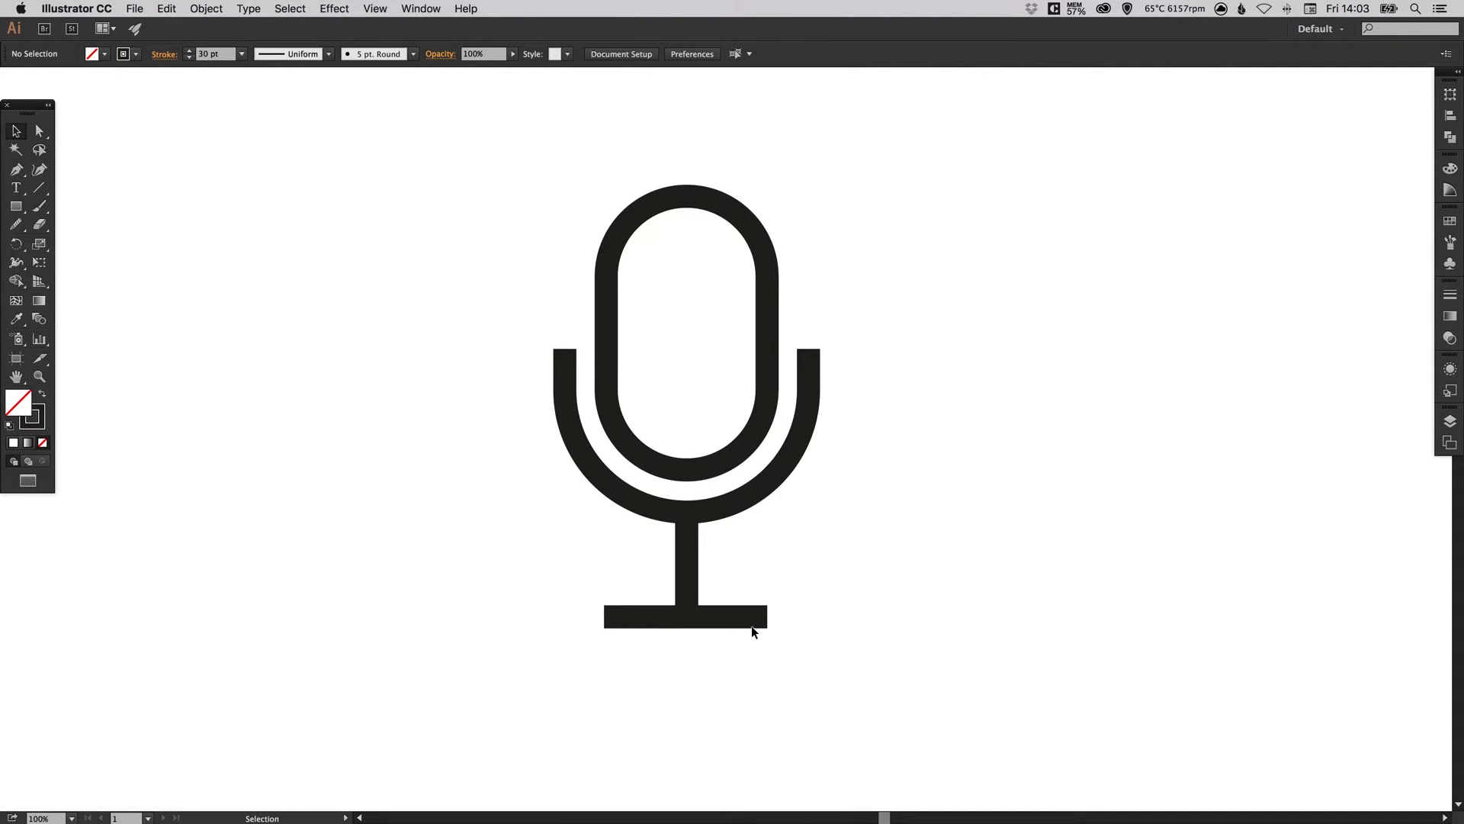
{"action": "left_click_drag", "start_coordinate": [606, 618], "coordinate": [764, 617]}
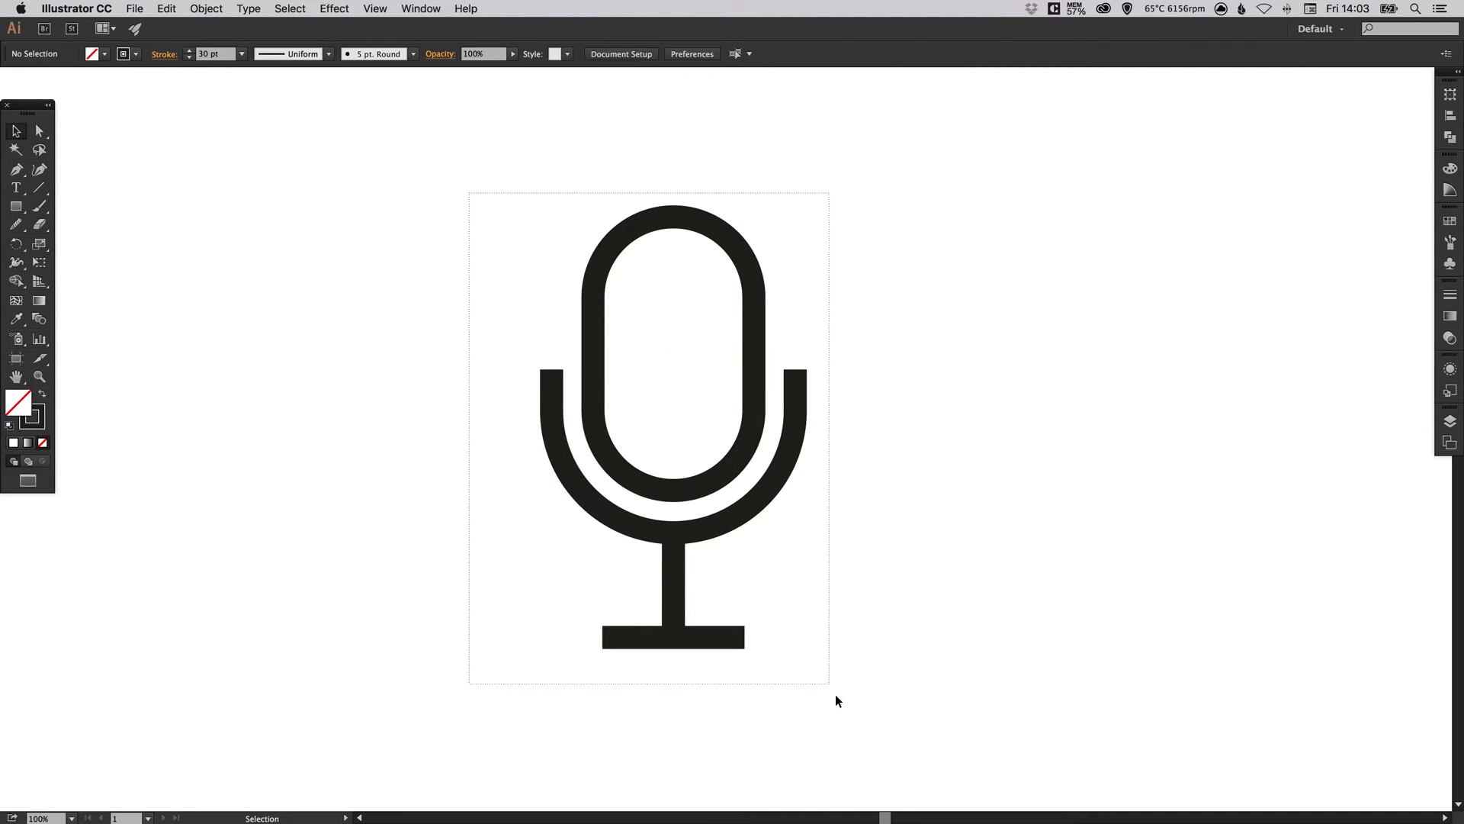
Select all microphone paths and set Round Cap on their strokes.
{"action": "left_click", "coordinate": [604, 384]}
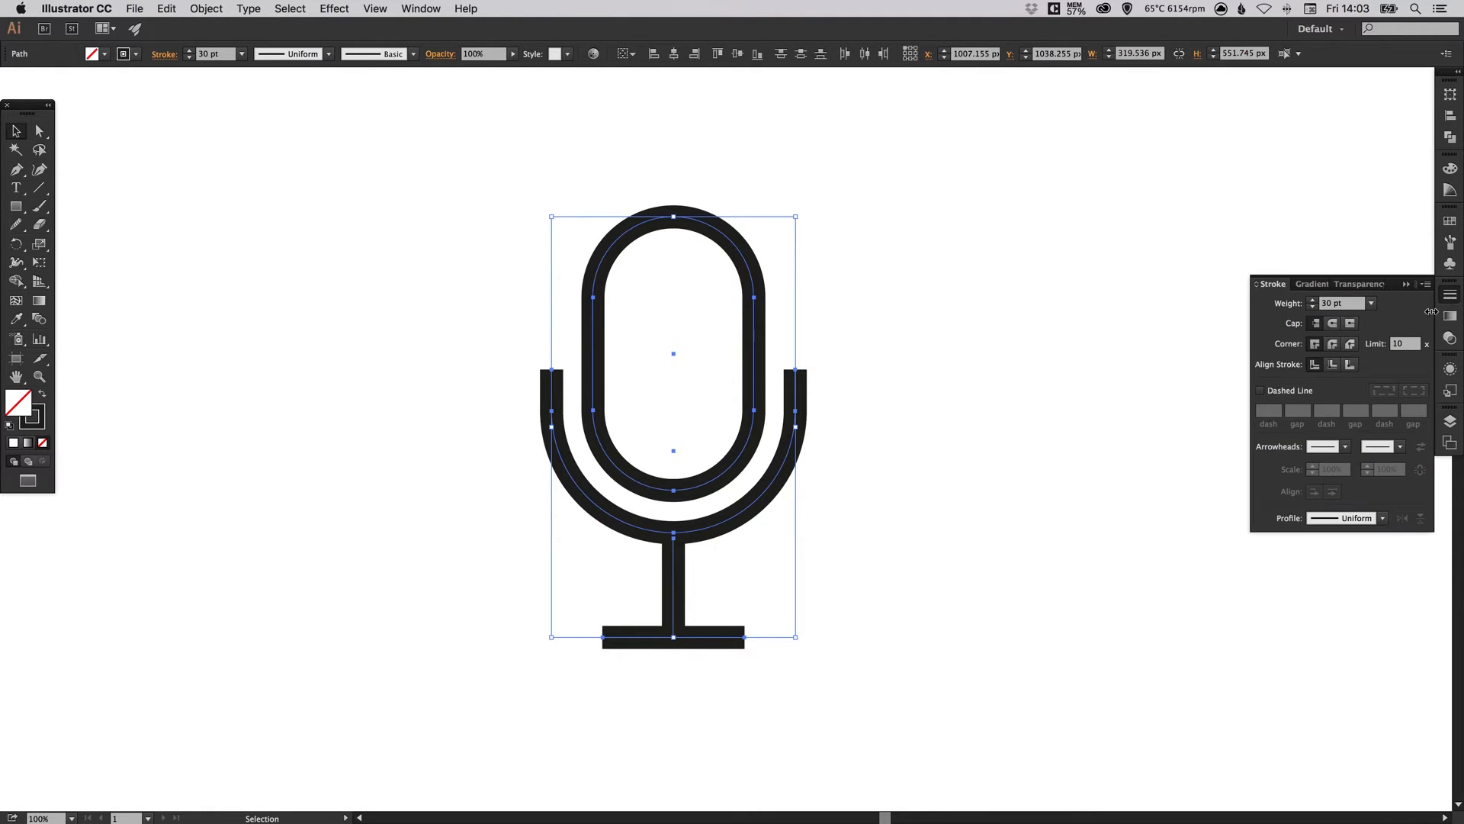
{"action": "left_click", "coordinate": [1332, 323]}
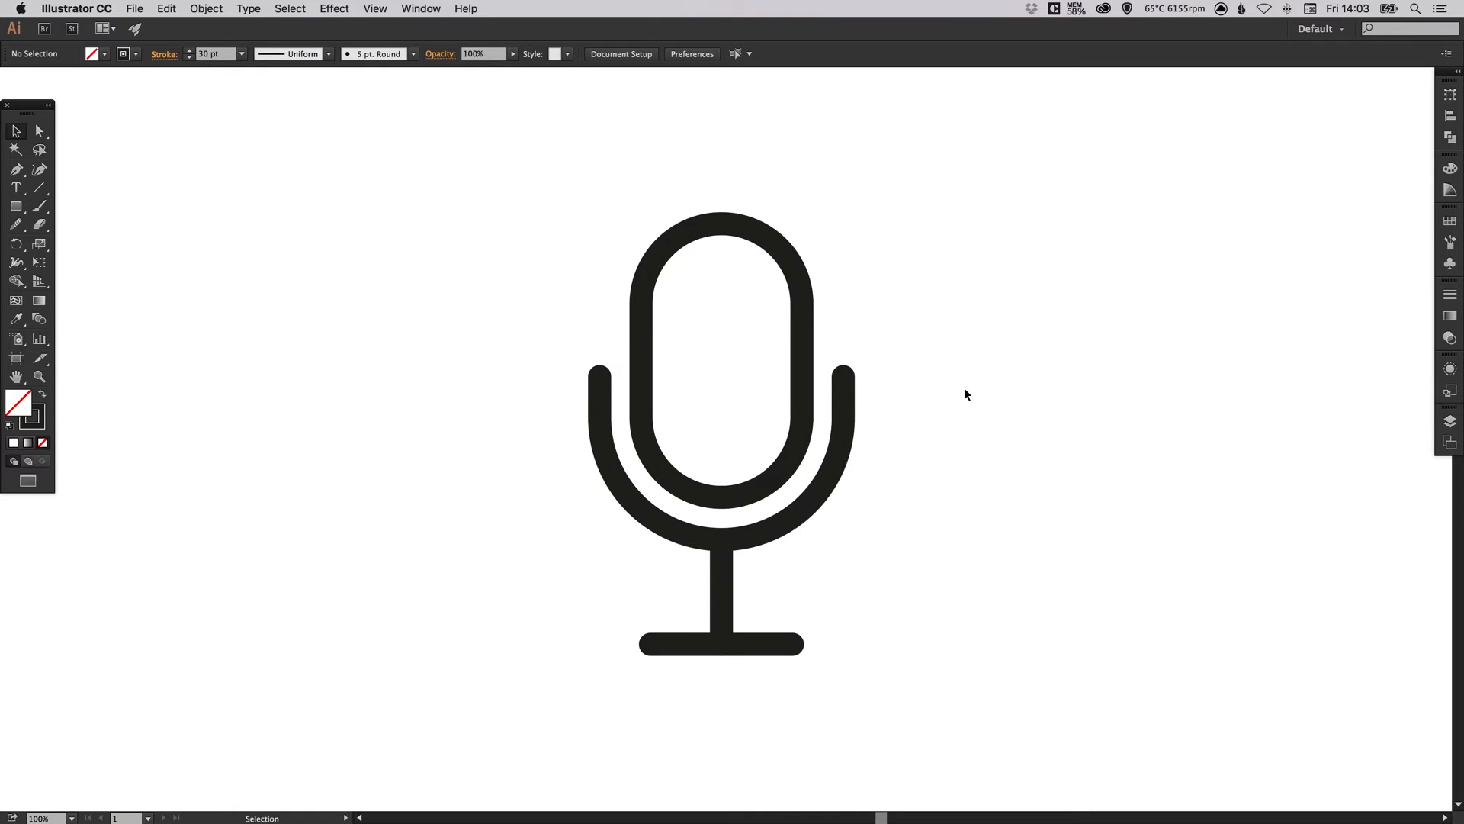
{"action": "mouse_move", "coordinate": [938, 376]}
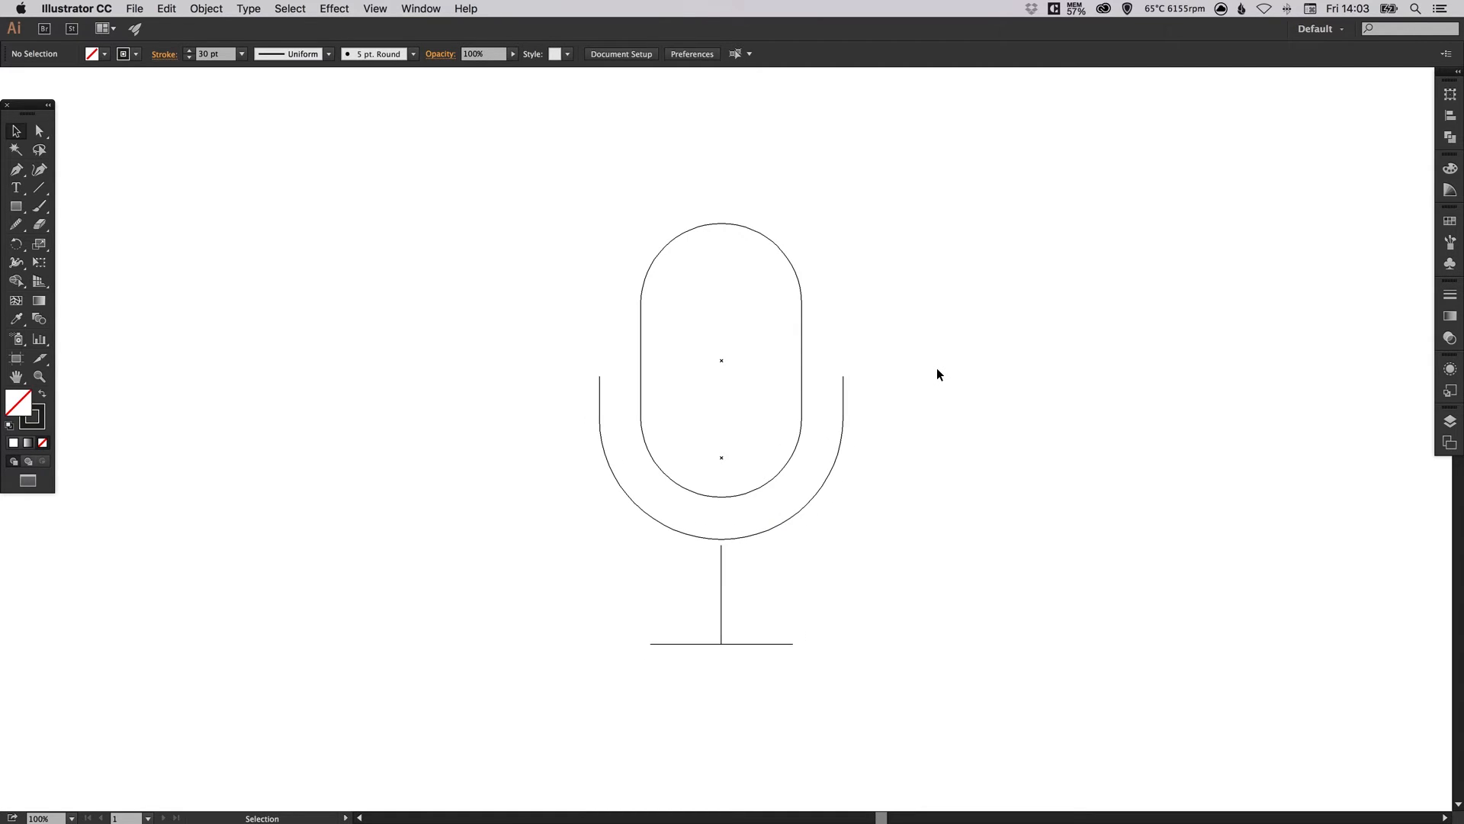
{"action": "mouse_move", "coordinate": [952, 366]}
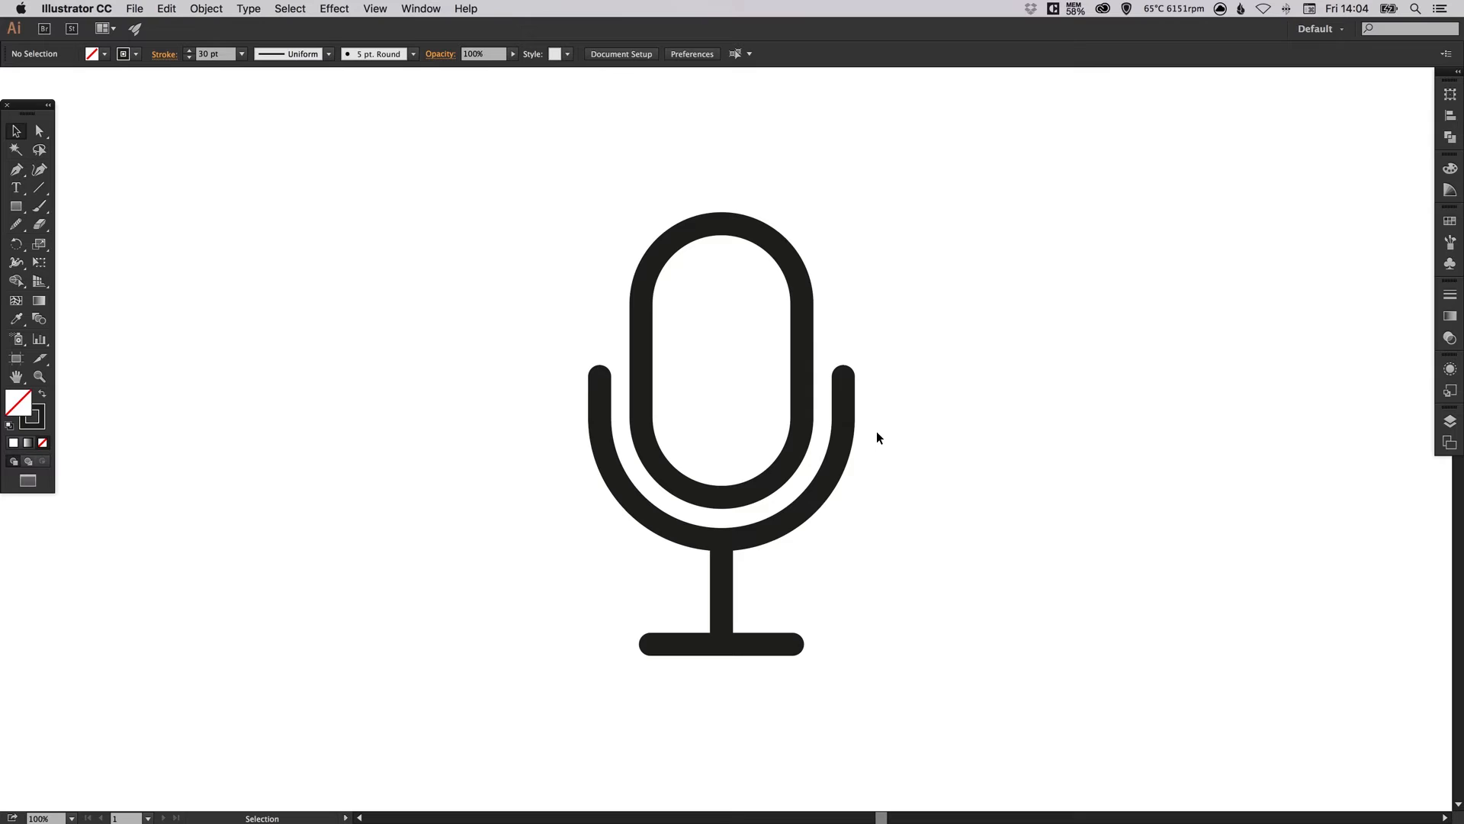
{"action": "mouse_move", "coordinate": [468, 236]}
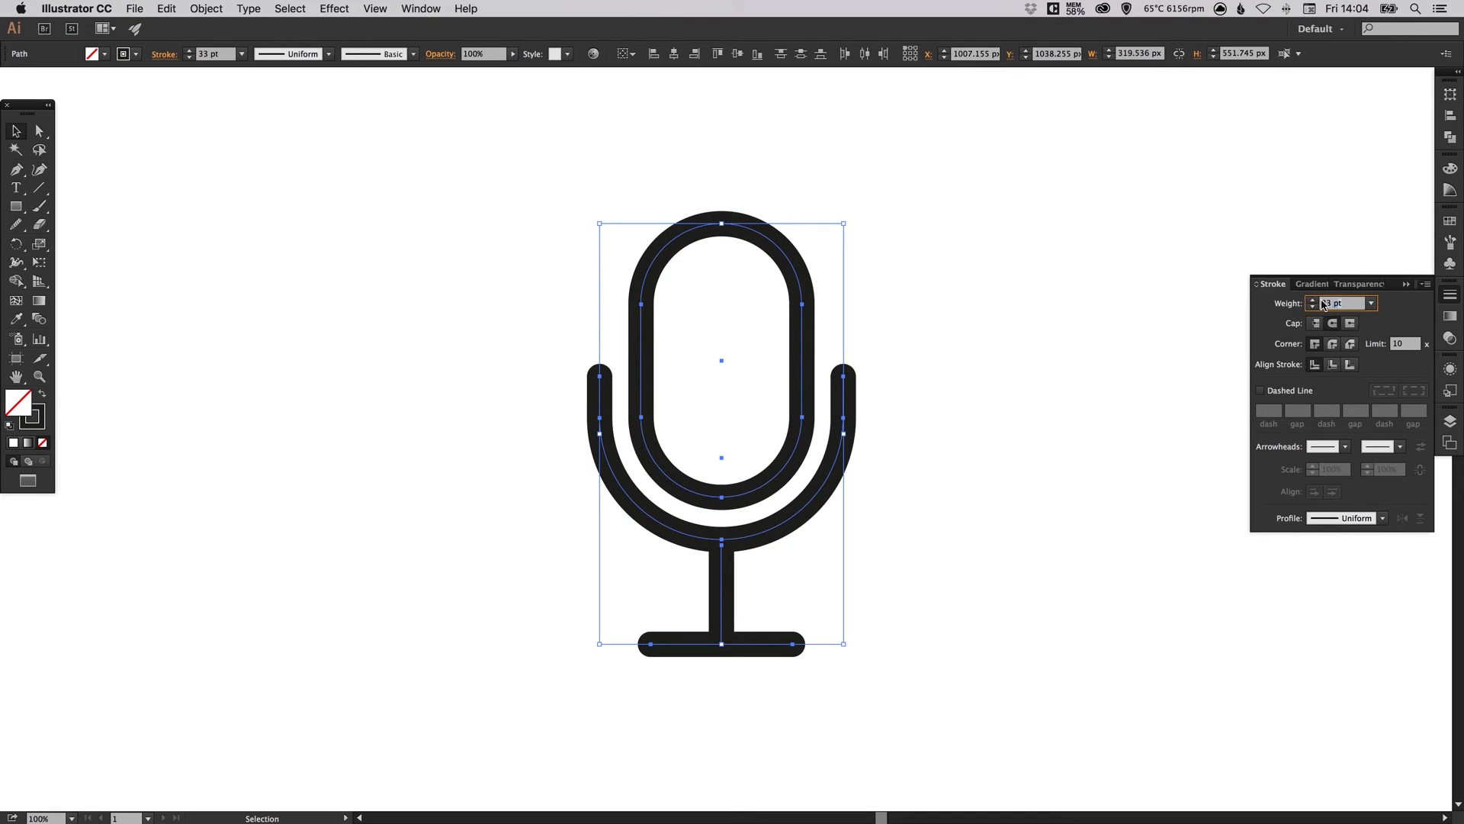
{"action": "left_click", "coordinate": [1311, 307]}
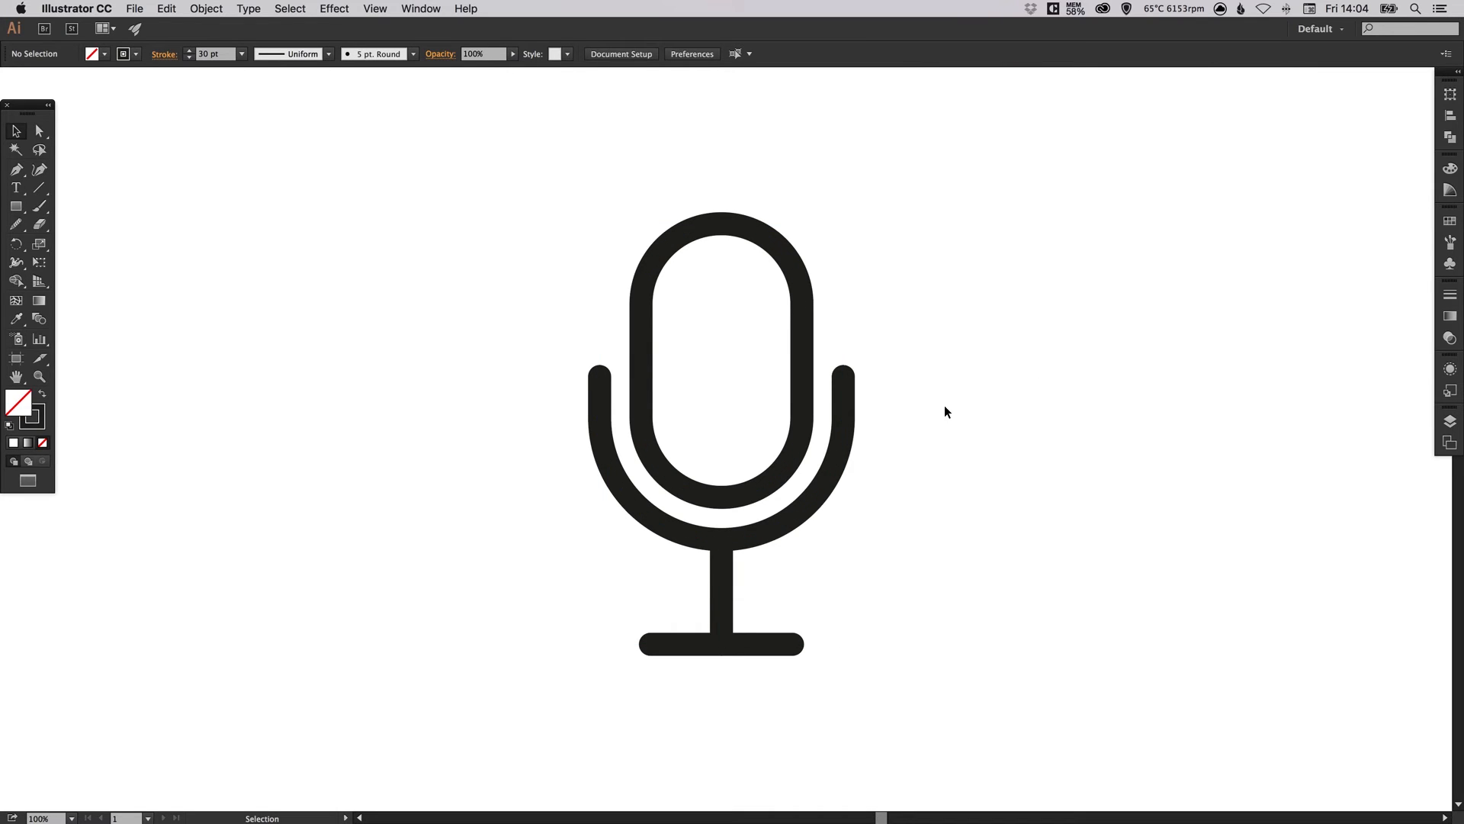
{"action": "mouse_move", "coordinate": [953, 411]}
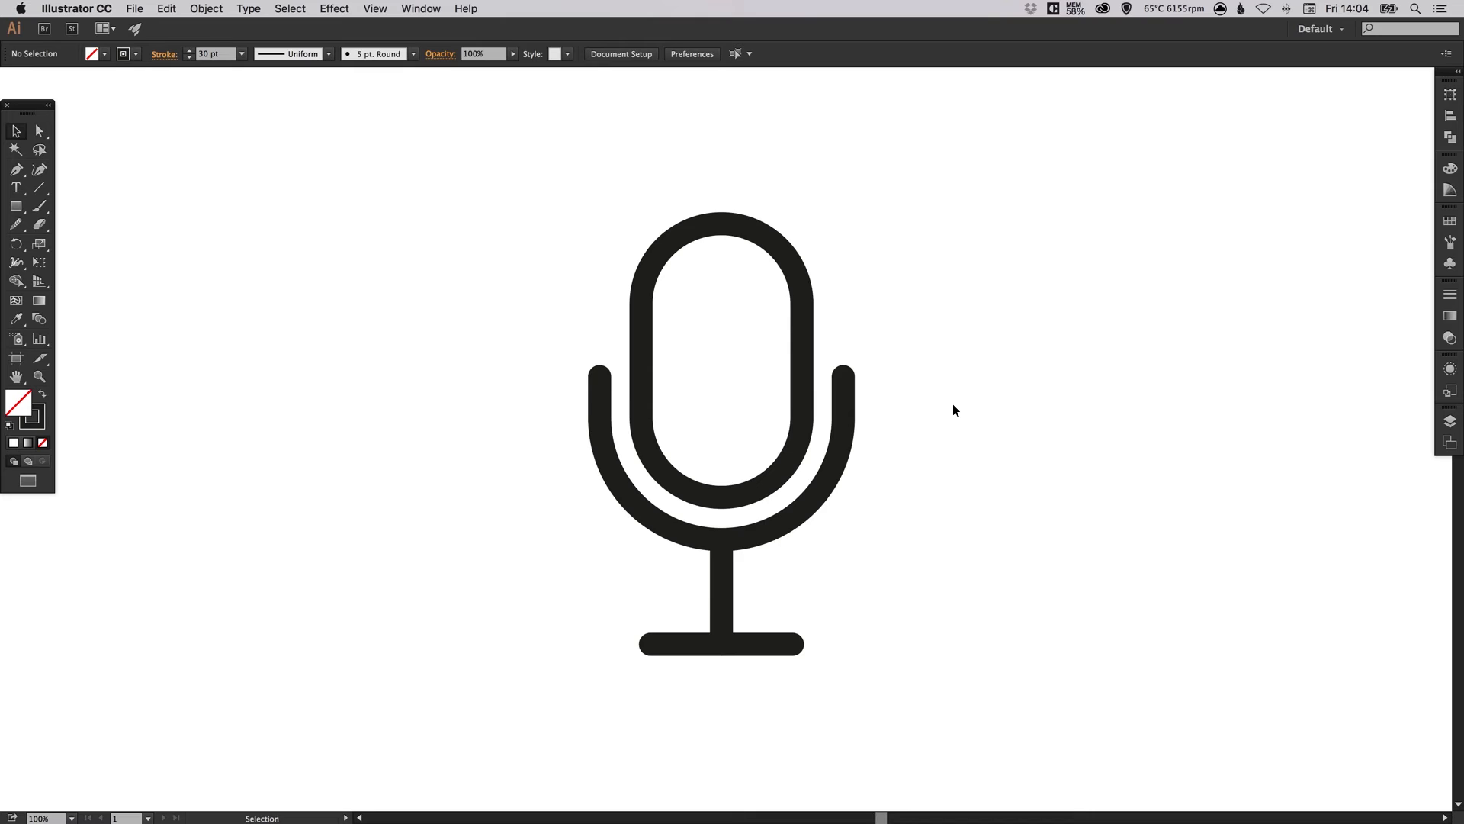
{"action": "mouse_move", "coordinate": [546, 288]}
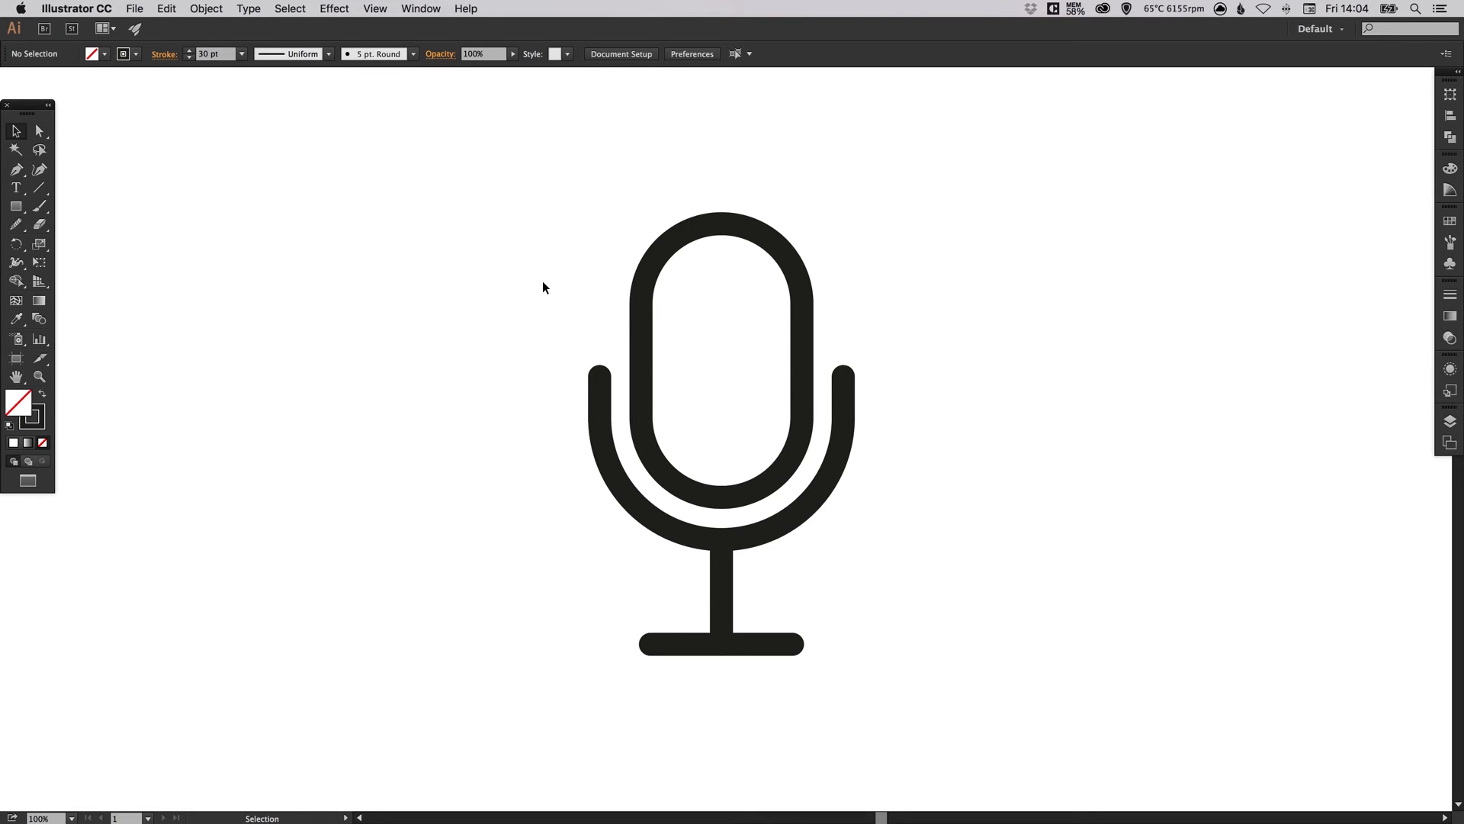
Expand all microphone strokes with Fill and Stroke checked via Object > Expand.
{"action": "left_click", "coordinate": [720, 358]}
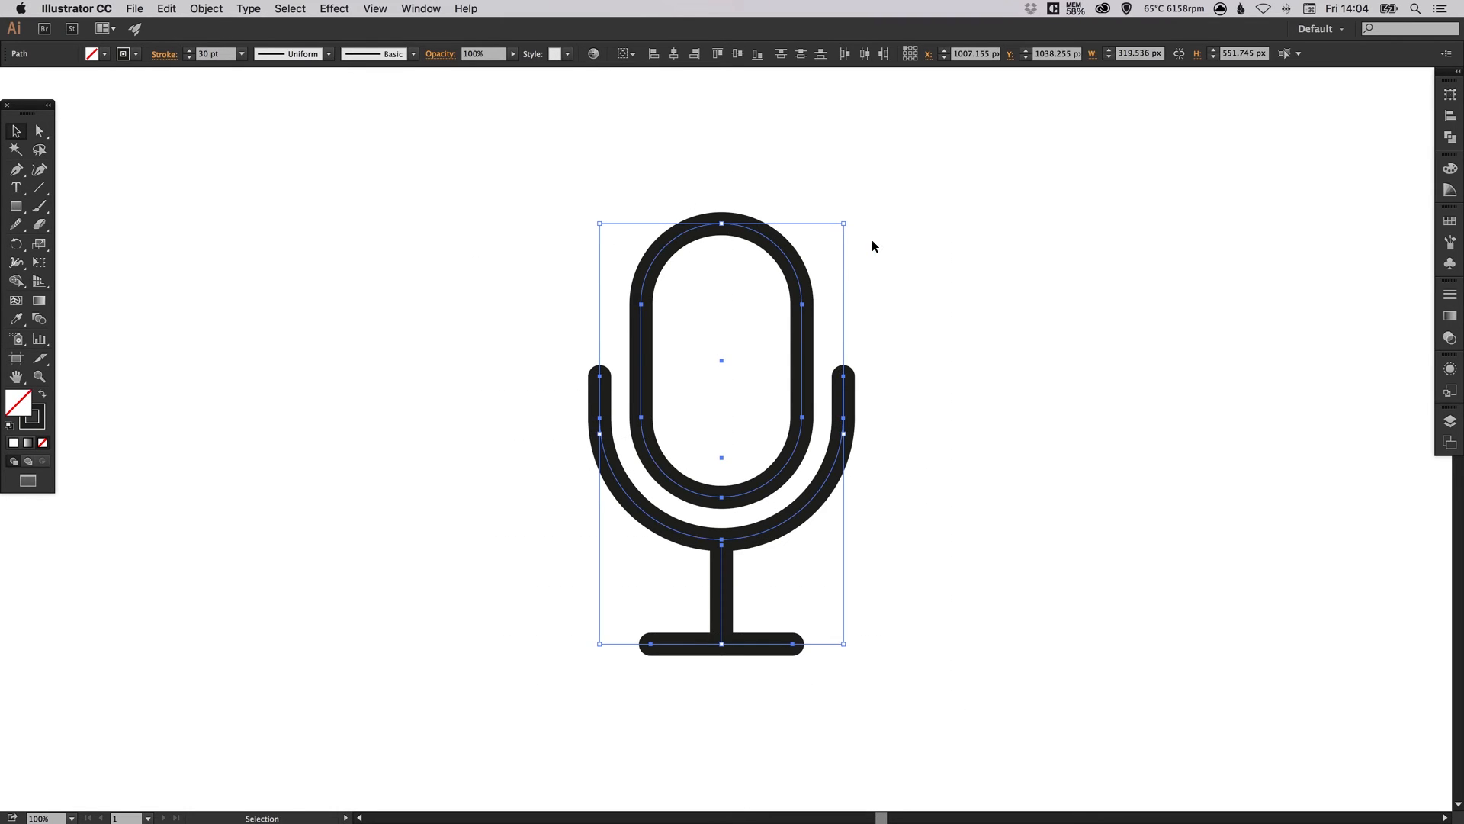
{"action": "mouse_move", "coordinate": [241, 201]}
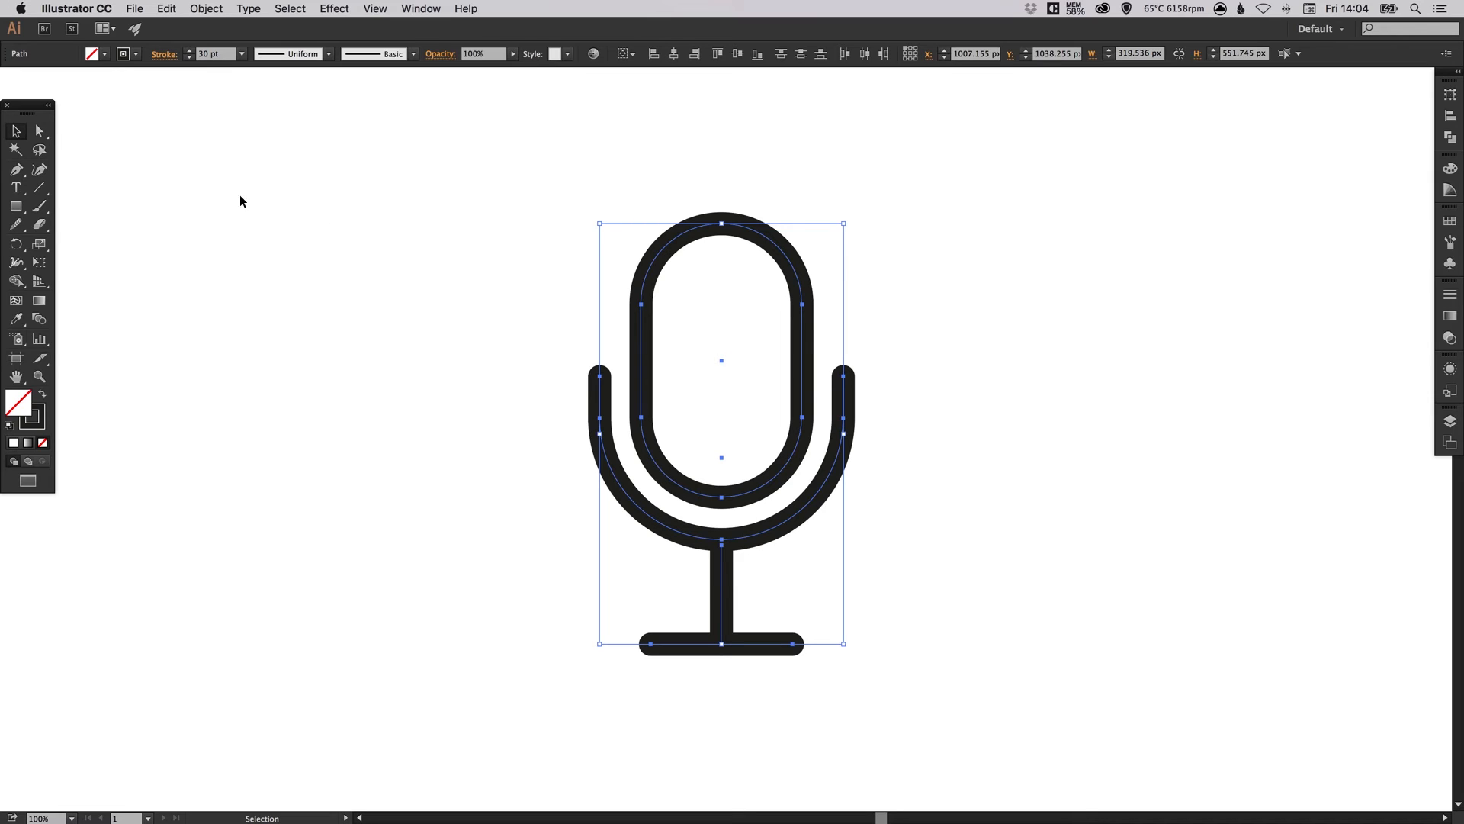
{"action": "mouse_move", "coordinate": [254, 180]}
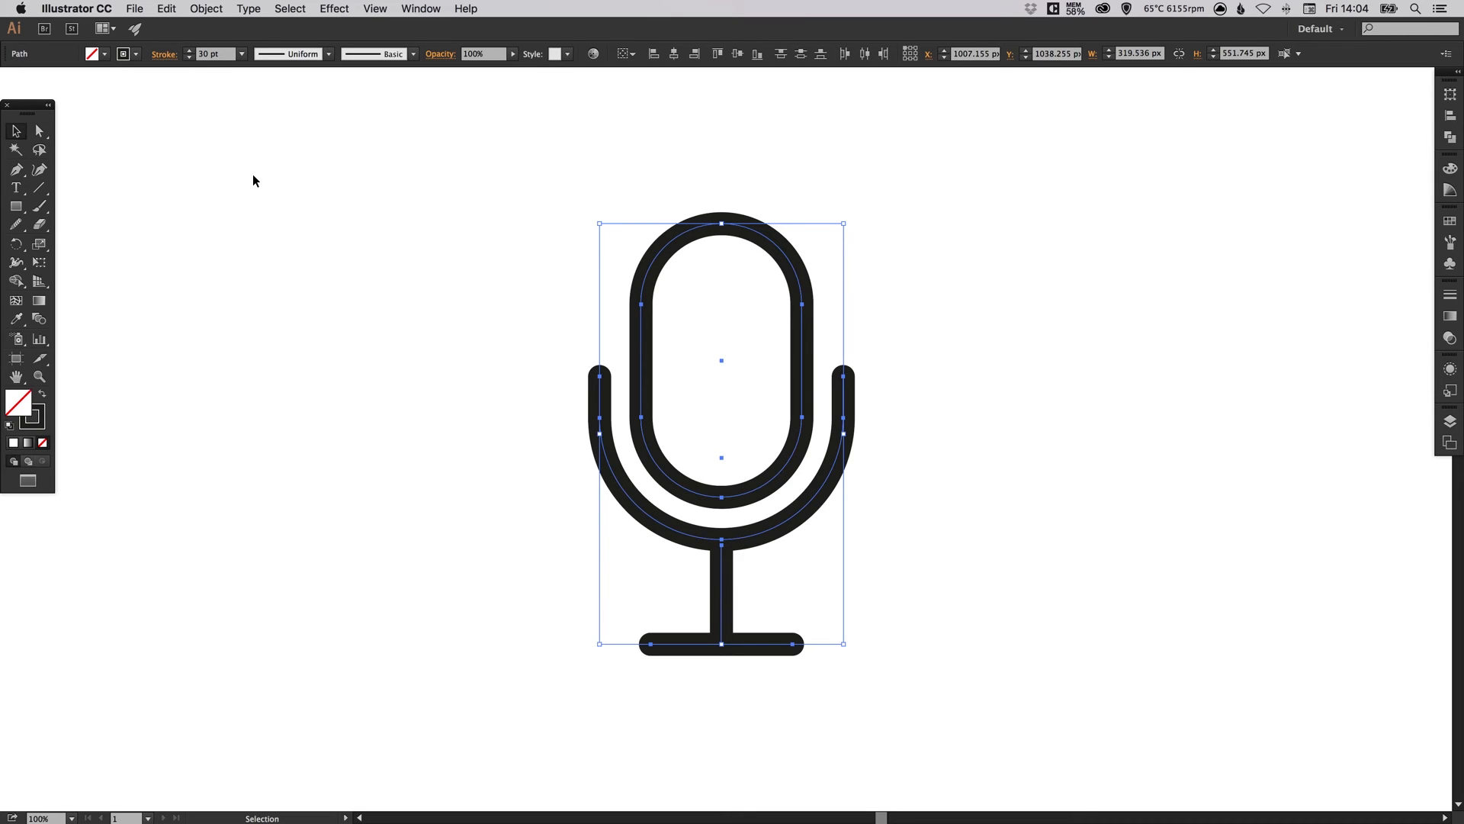
{"action": "left_click", "coordinate": [205, 8]}
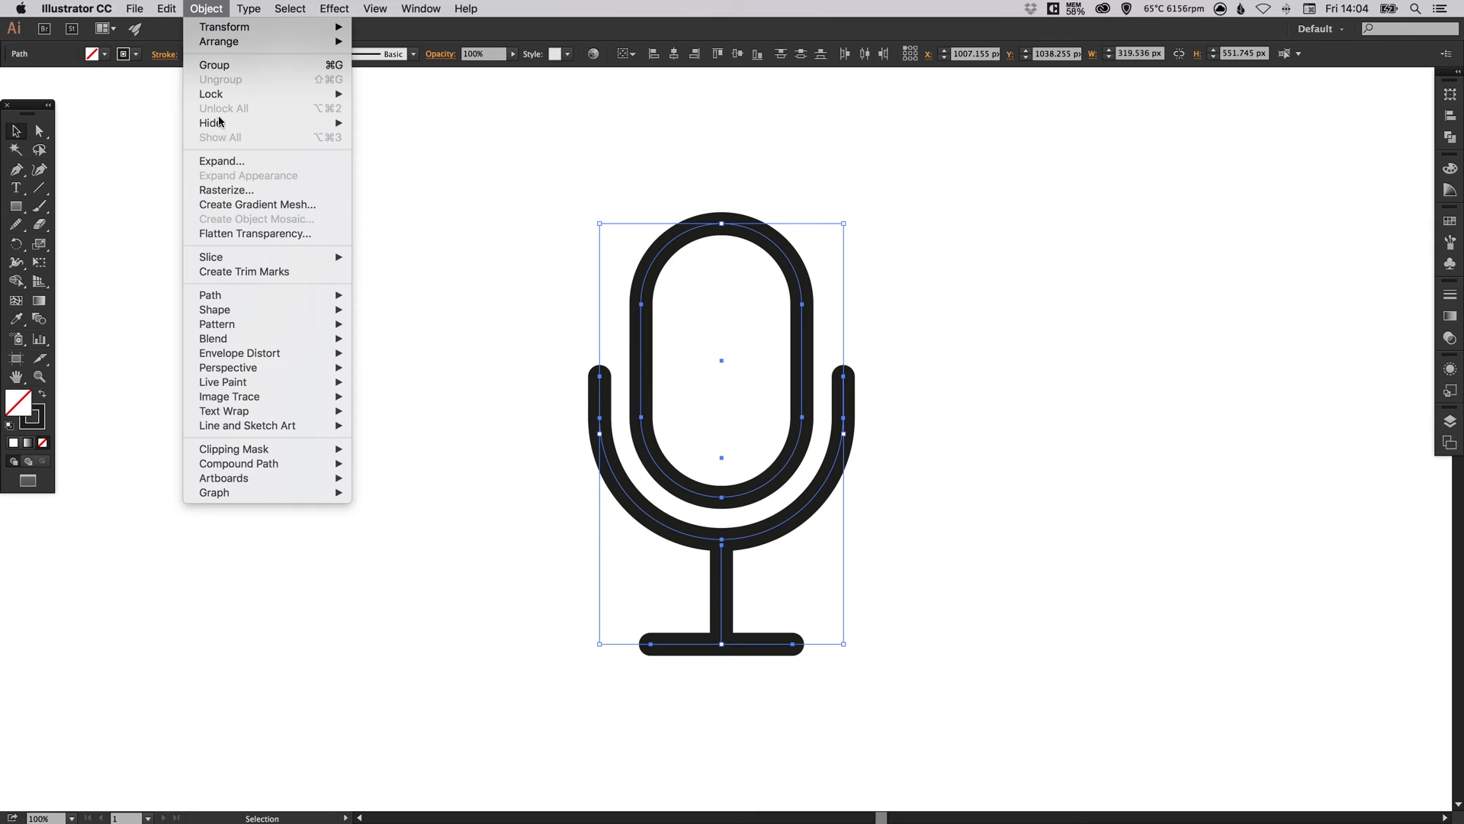
{"action": "left_click", "coordinate": [221, 162]}
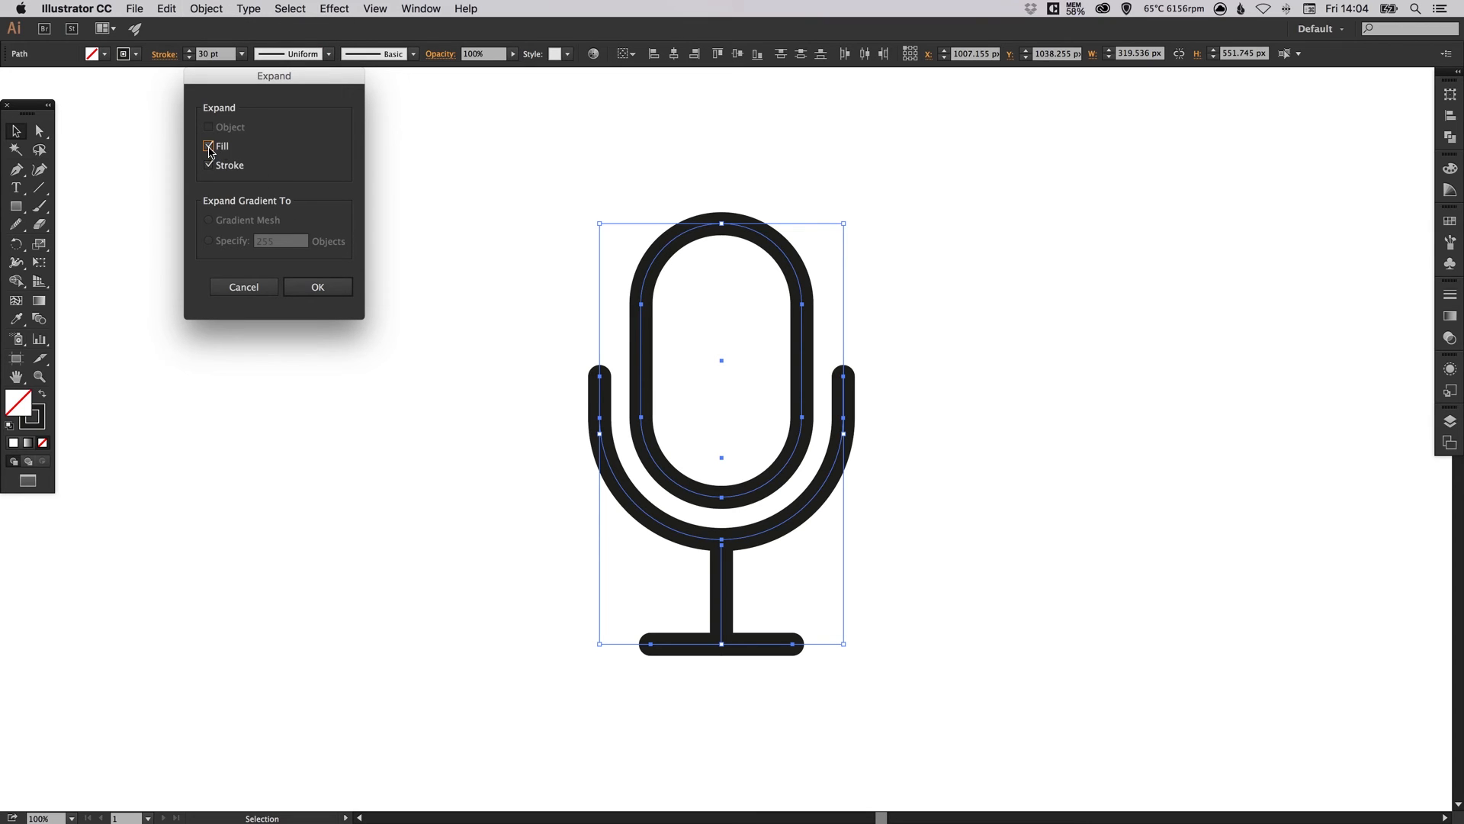
{"action": "left_click", "coordinate": [207, 147]}
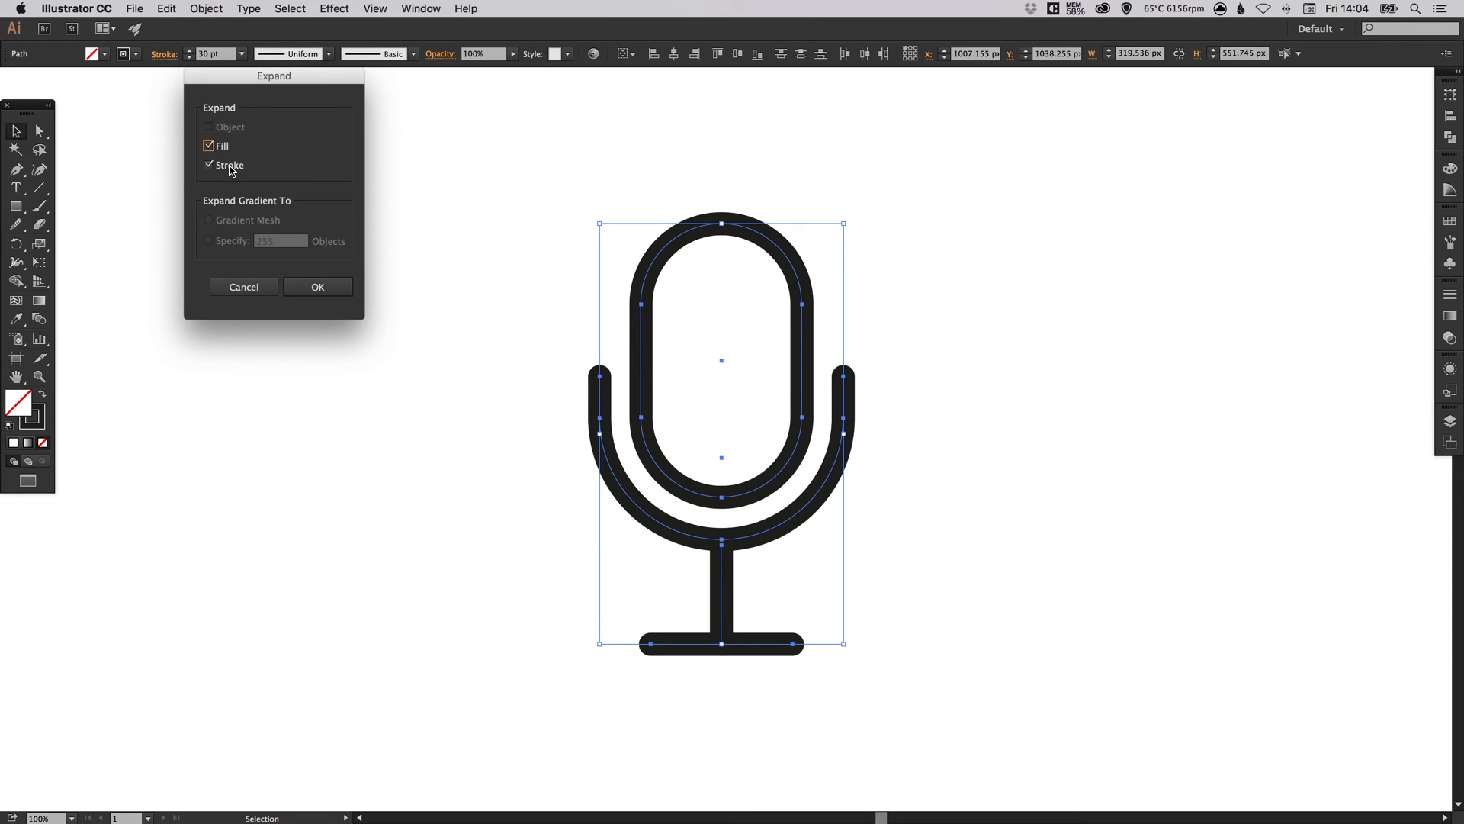
{"action": "left_click", "coordinate": [317, 286]}
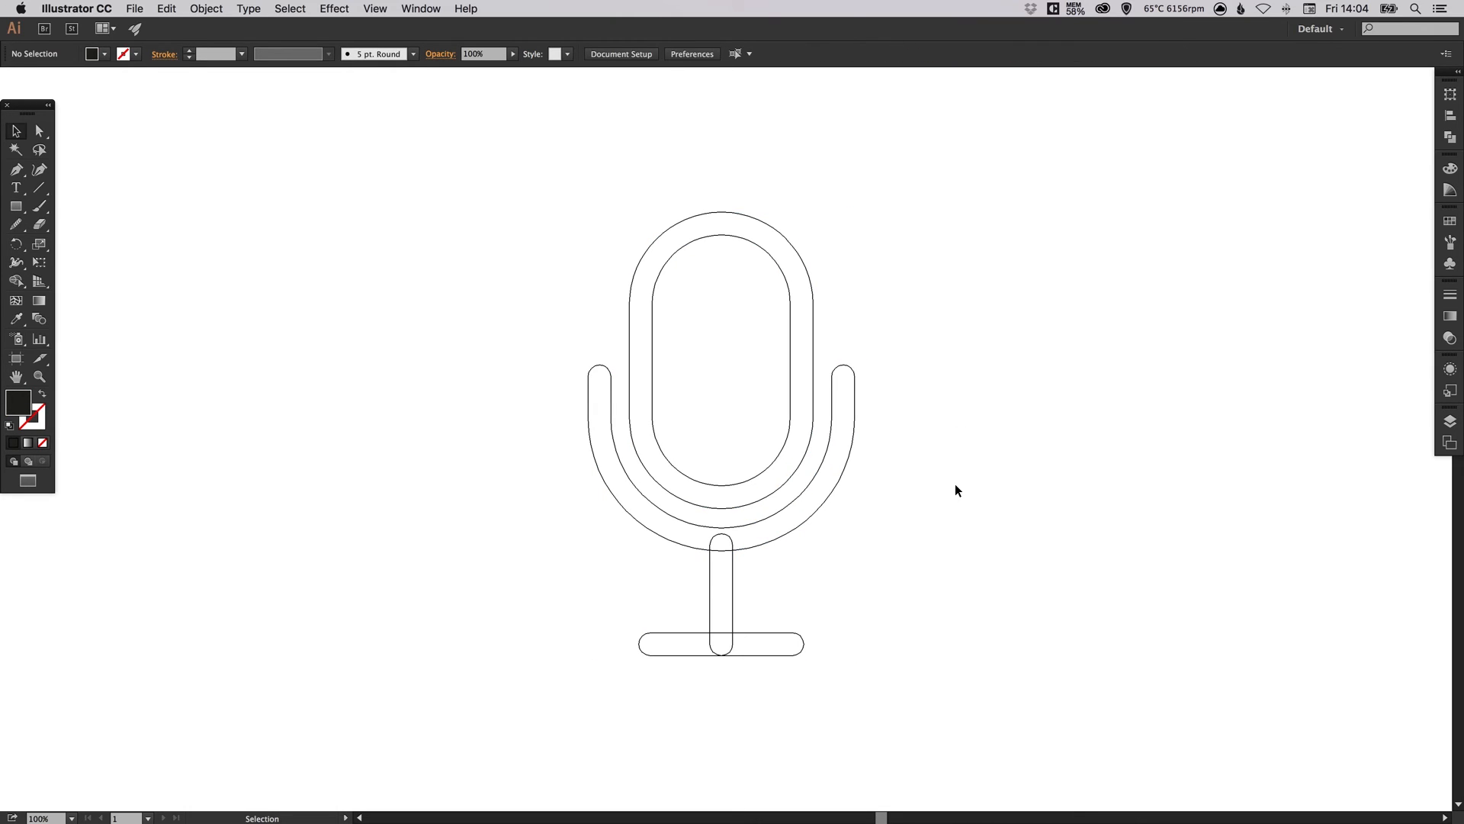
{"action": "mouse_move", "coordinate": [533, 296]}
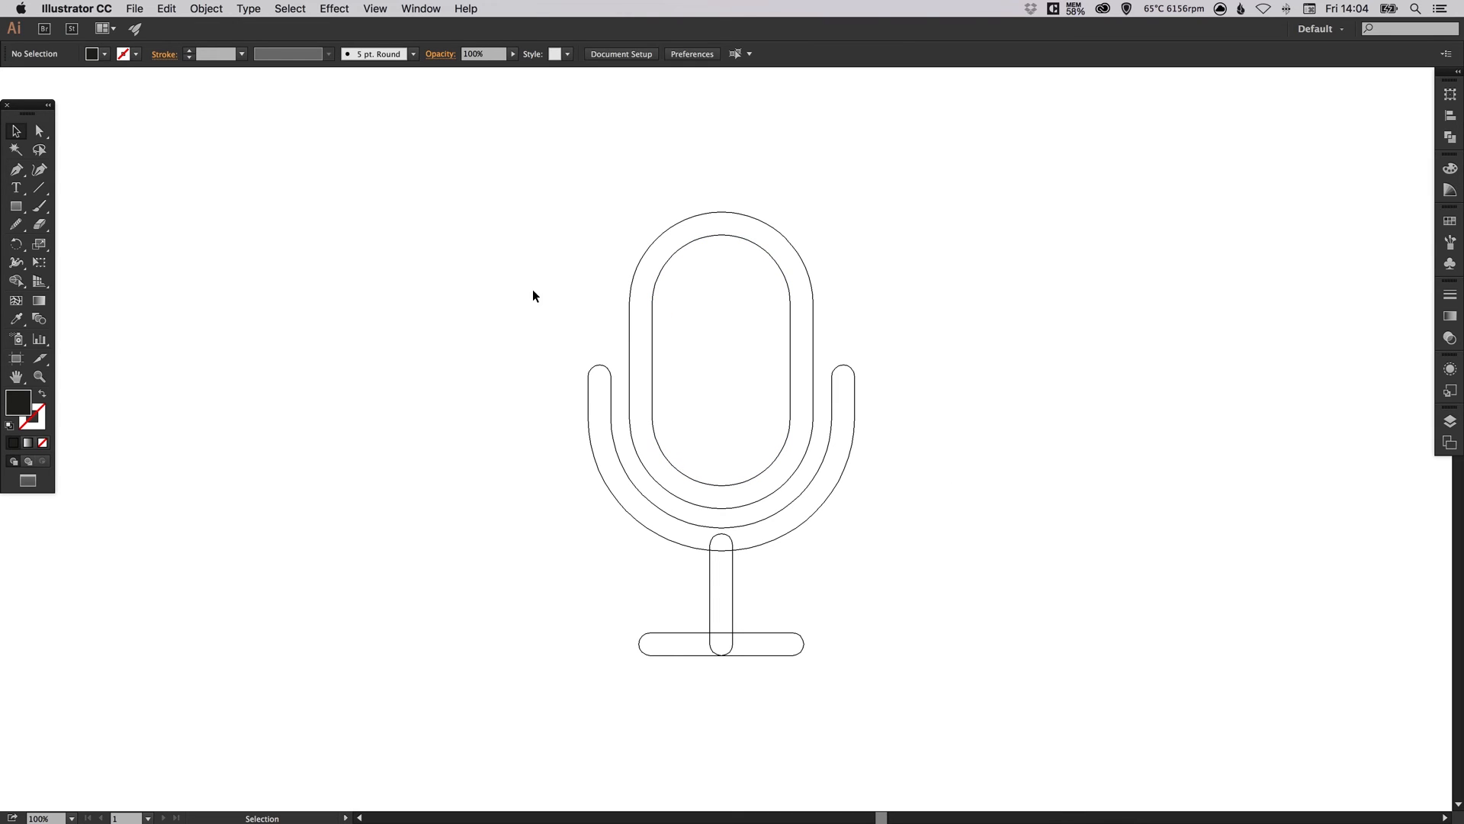
{"action": "mouse_move", "coordinate": [698, 618]}
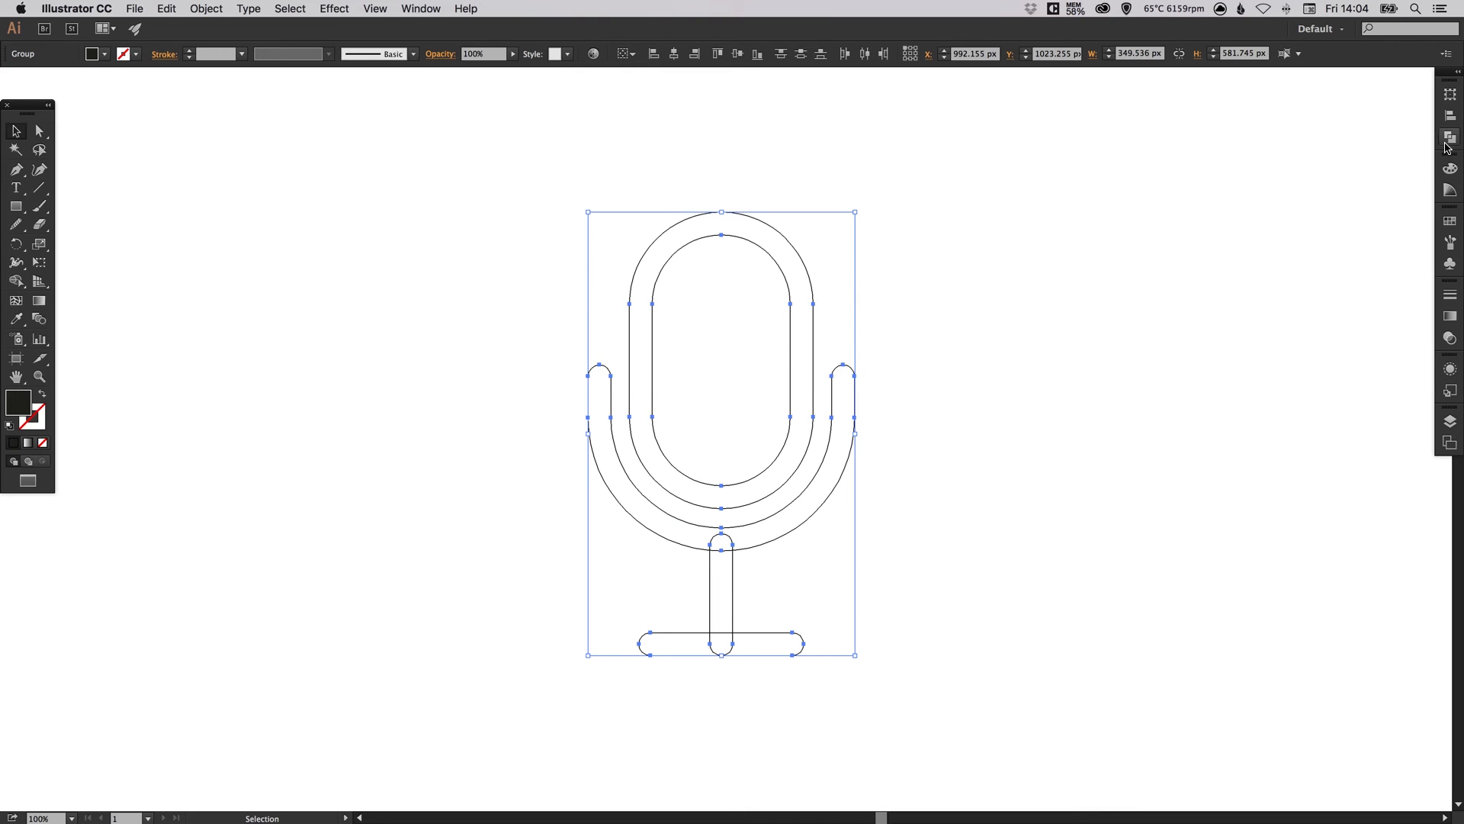
Unite the expanded microphone pieces into one outline with Pathfinder.
{"action": "left_click", "coordinate": [1451, 137]}
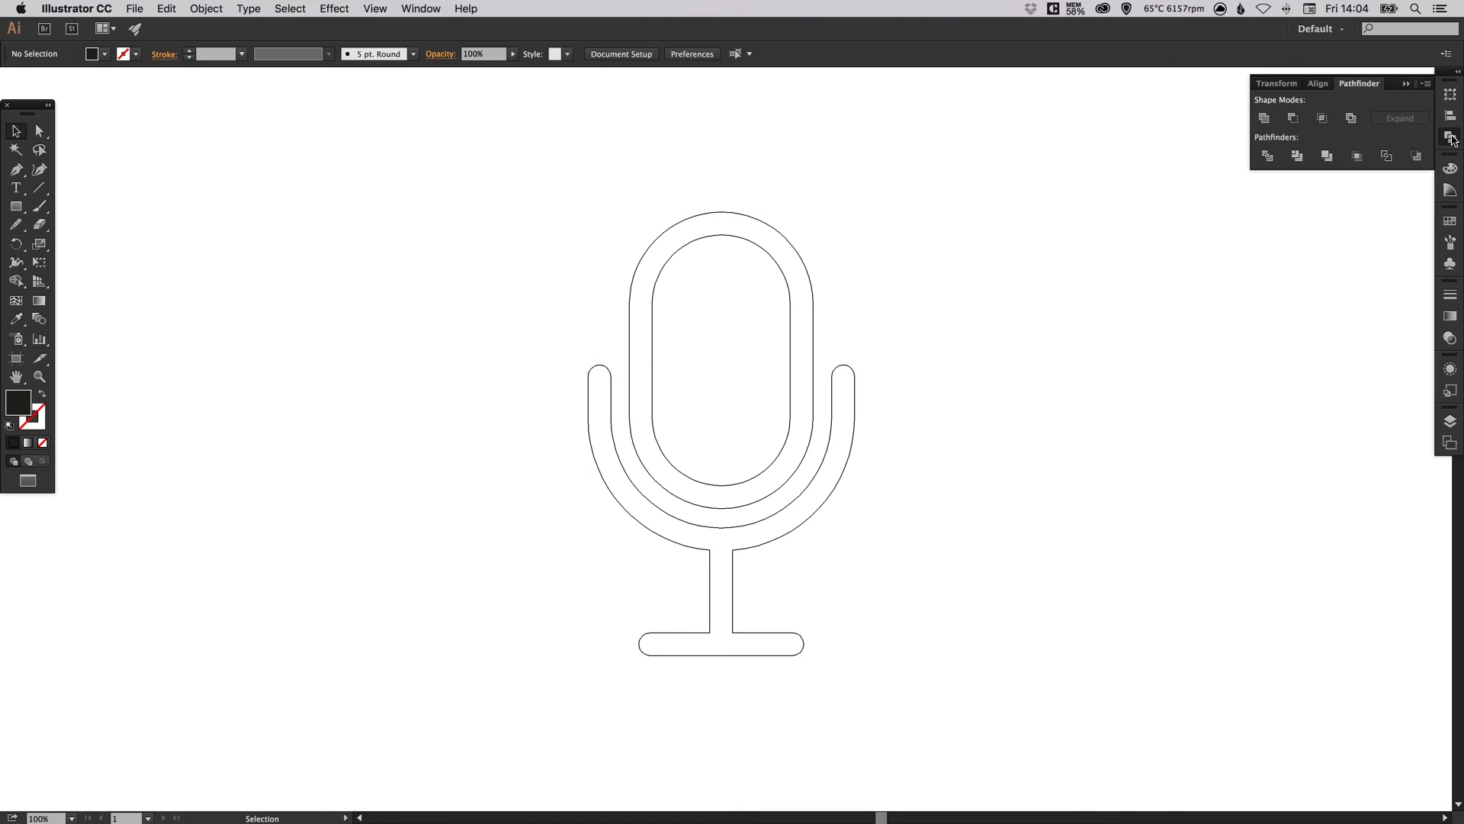
{"action": "mouse_move", "coordinate": [1455, 137]}
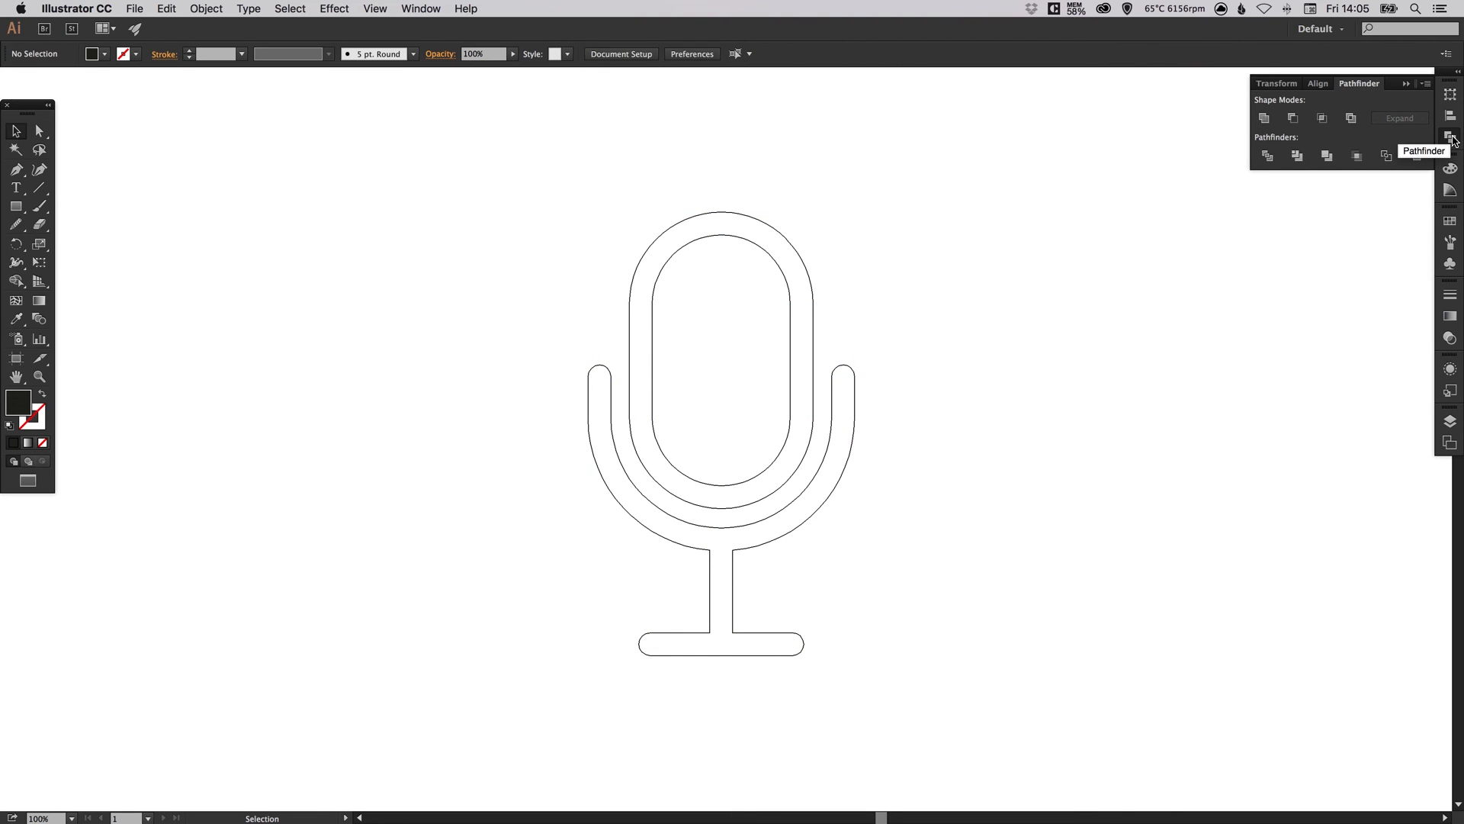